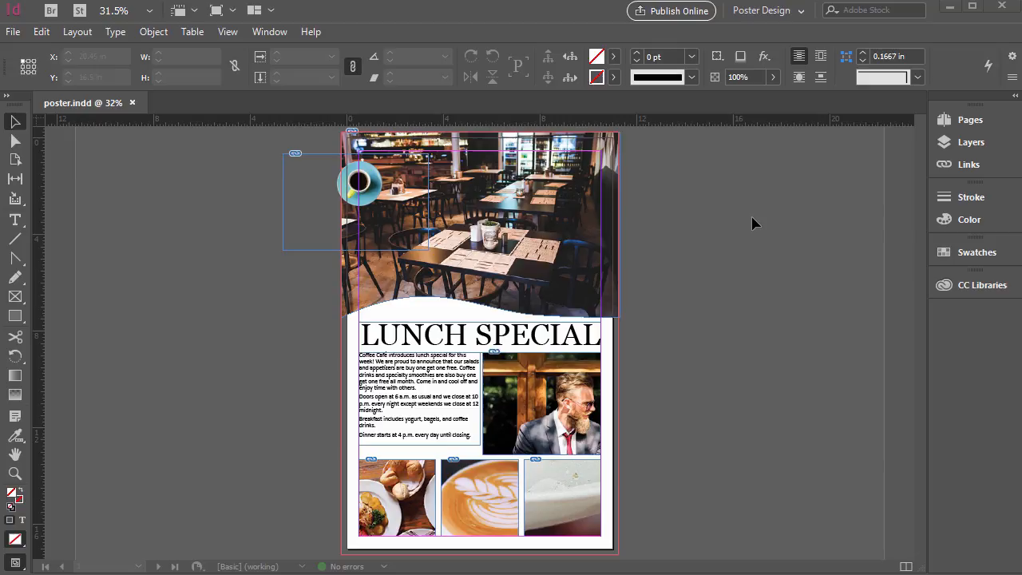
mouse_move(20, 124)
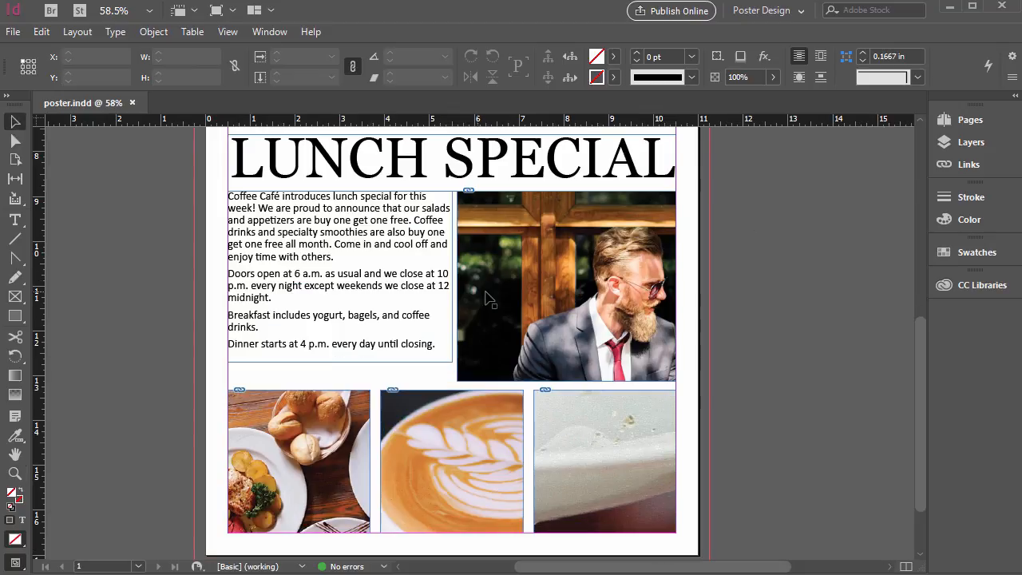
- Widen the bearded man's photo frame rightward past the page edge, revealing the woman beside him
left_click(567, 287)
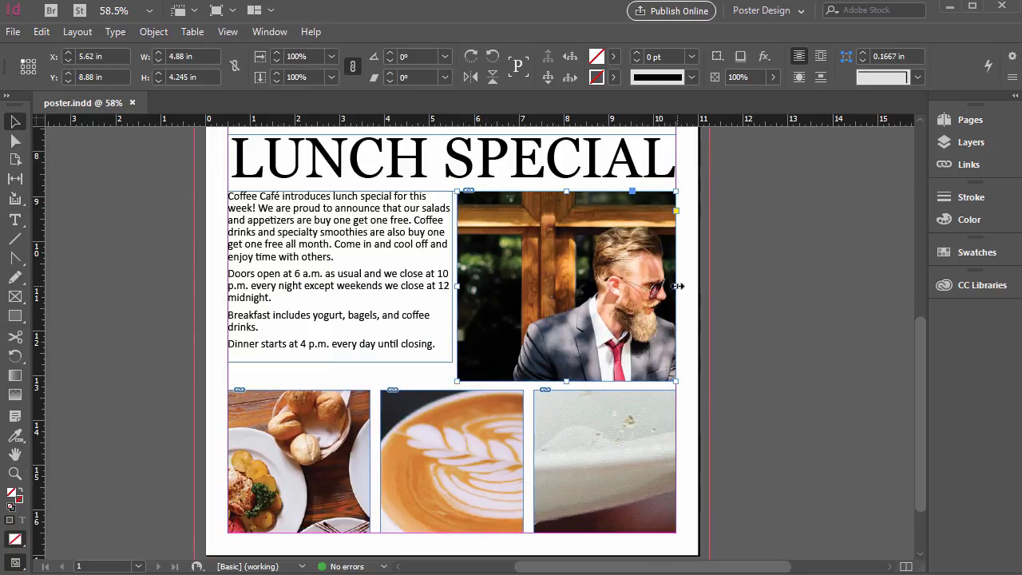
left_click_drag(676, 286, 878, 286)
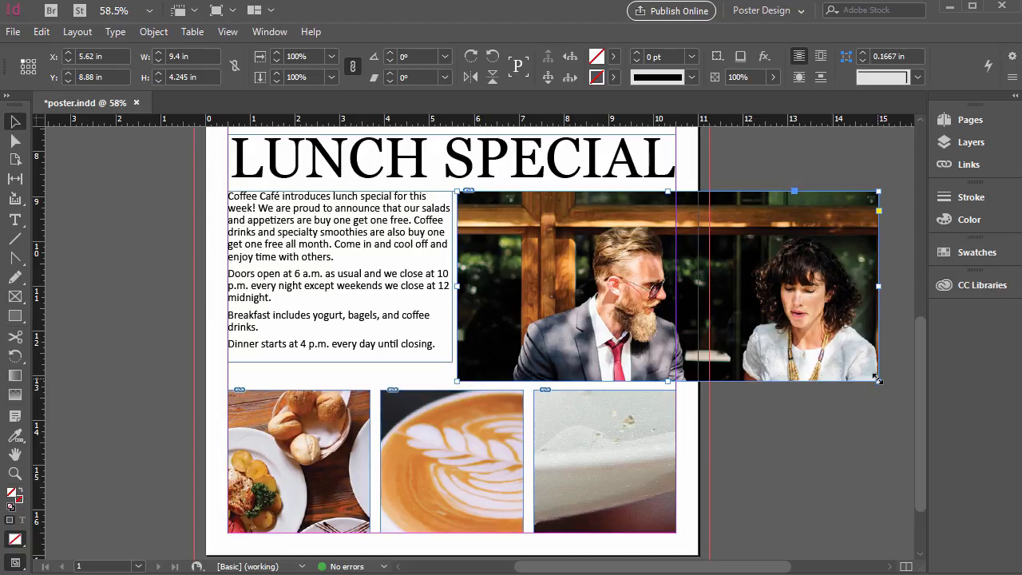
mouse_move(823, 278)
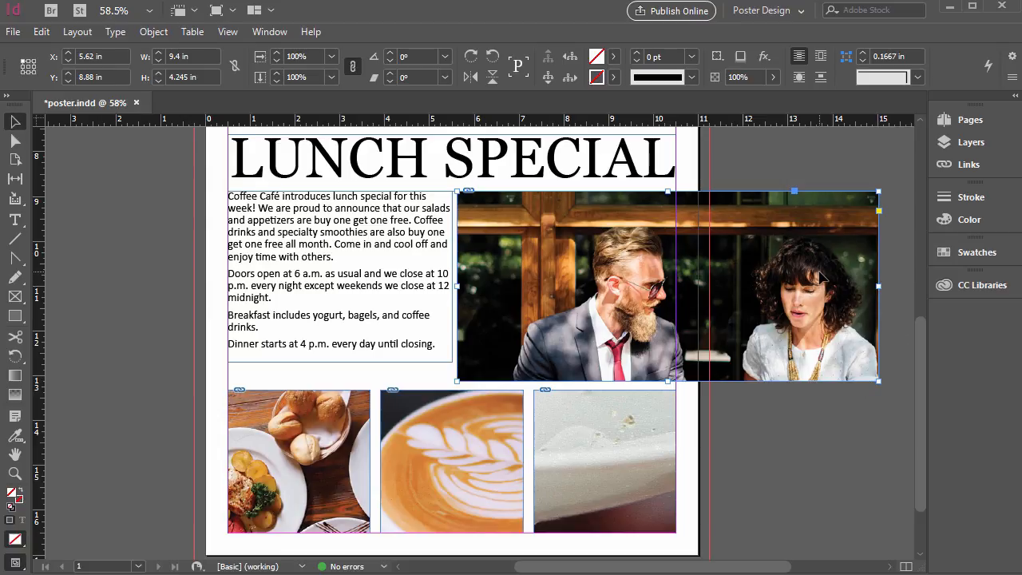
mouse_move(515, 238)
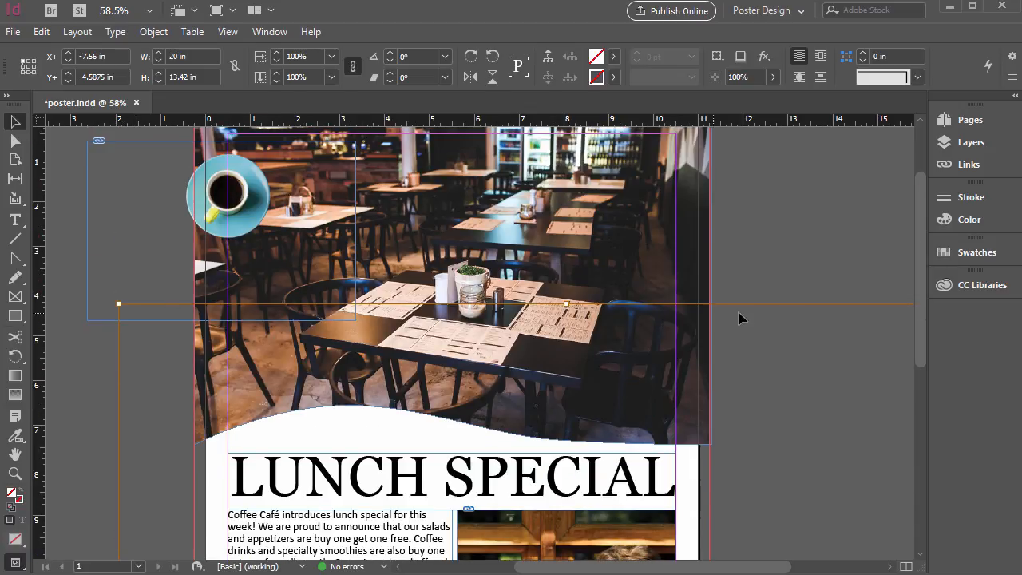
- Scroll down the poster to review the layout after the frame returns to its original width
scroll("down", 3)
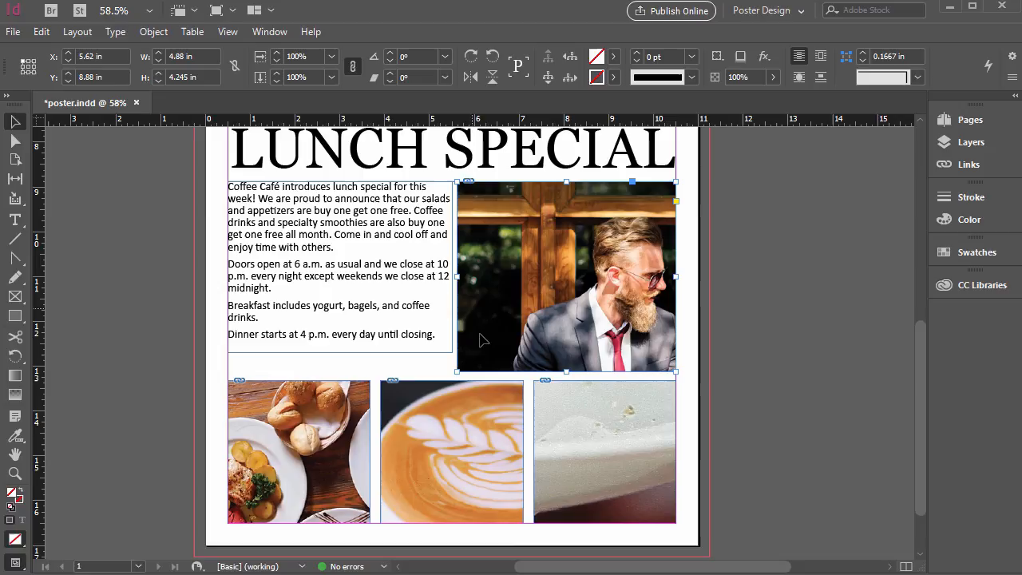
scroll("down", 3)
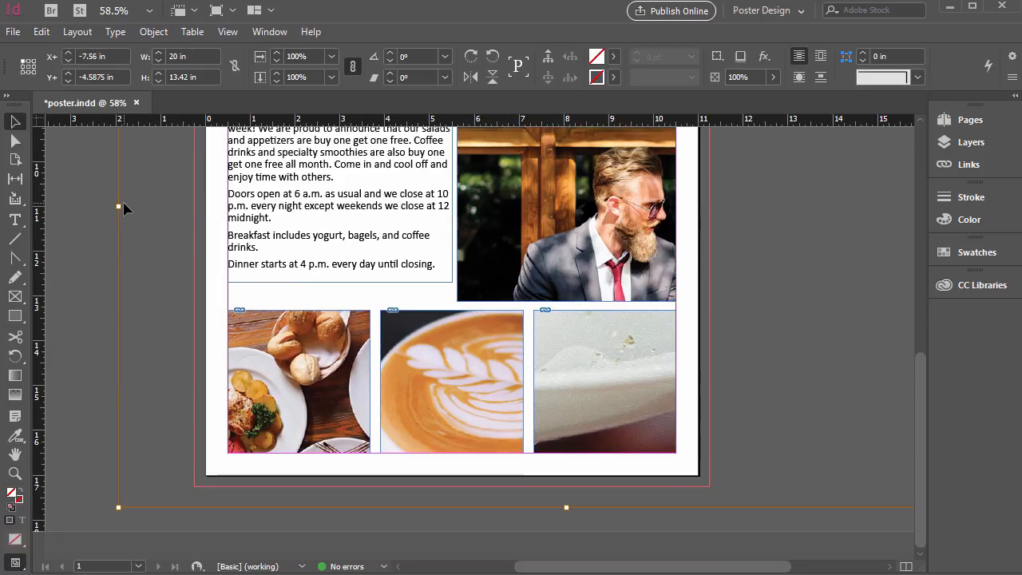
mouse_move(220, 520)
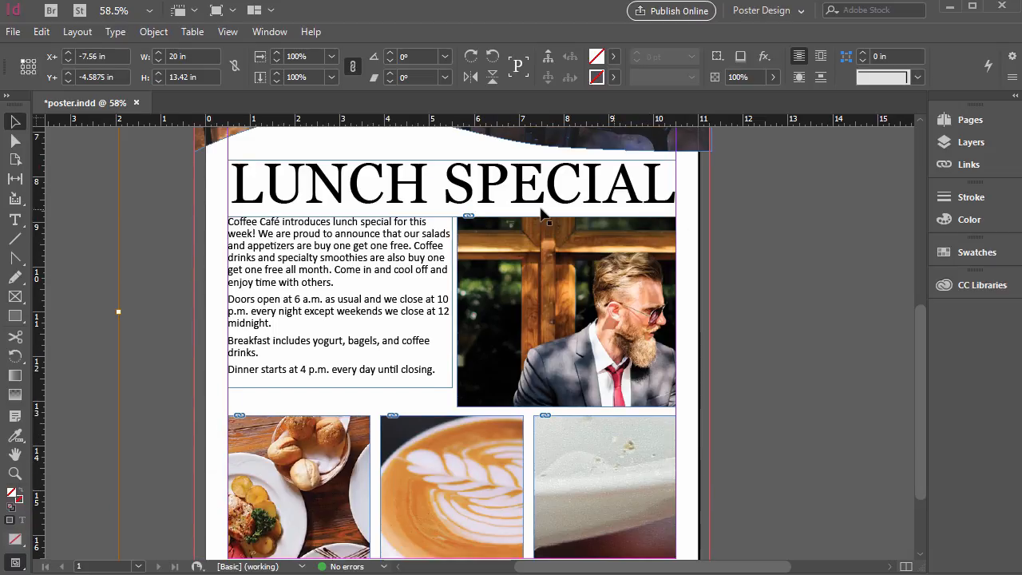
scroll("down", 3)
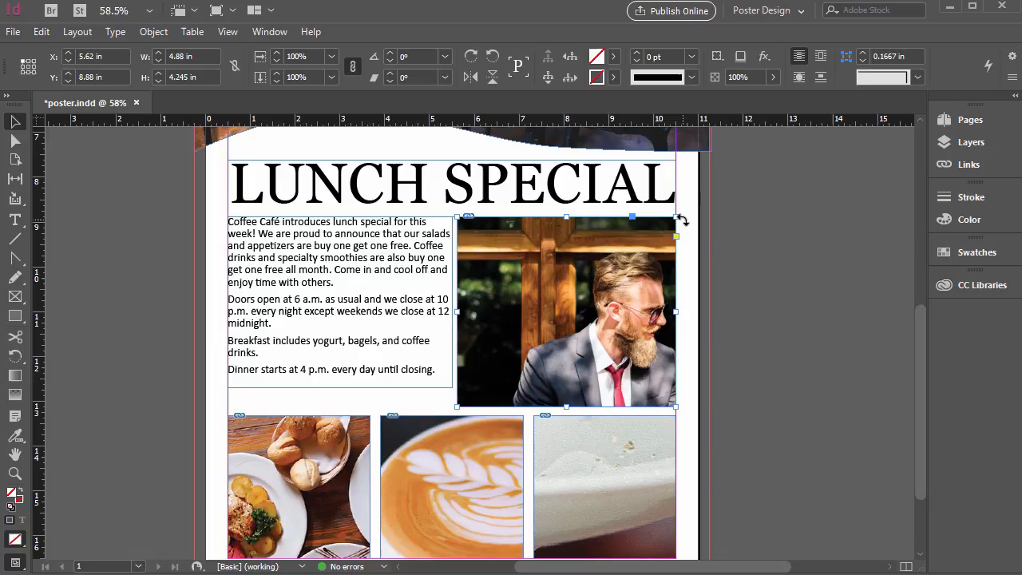
mouse_move(443, 152)
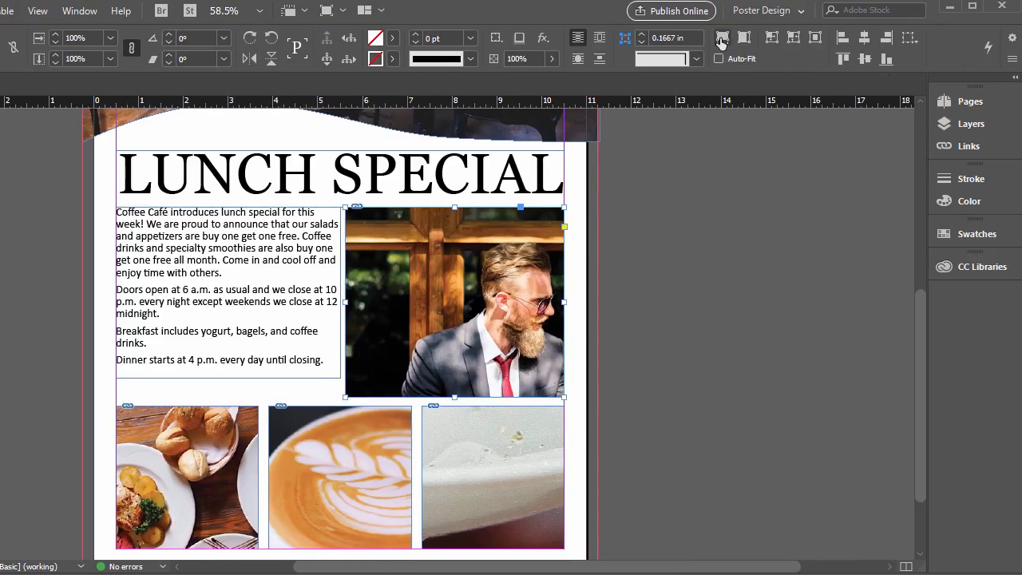
mouse_move(721, 38)
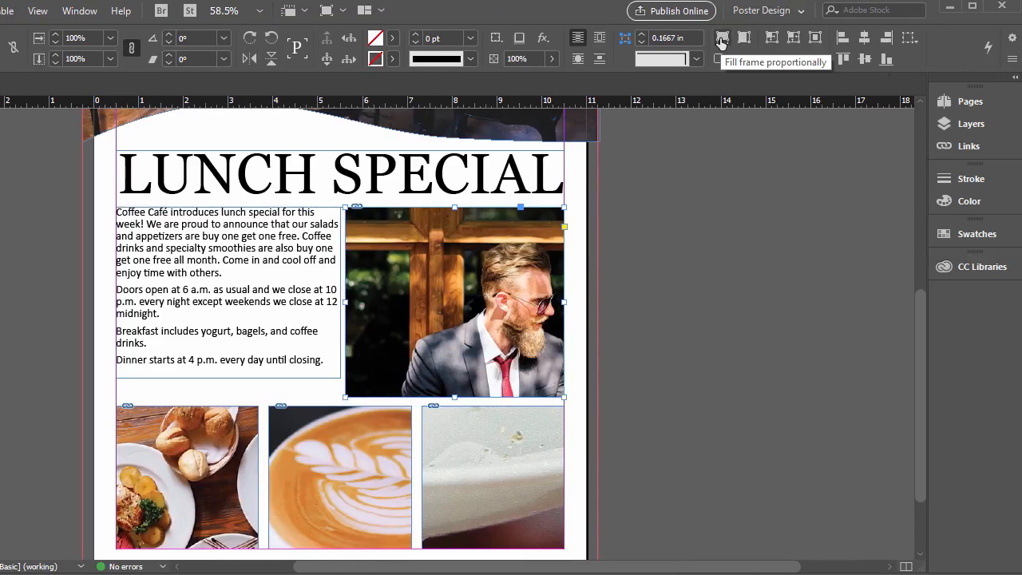
mouse_move(744, 38)
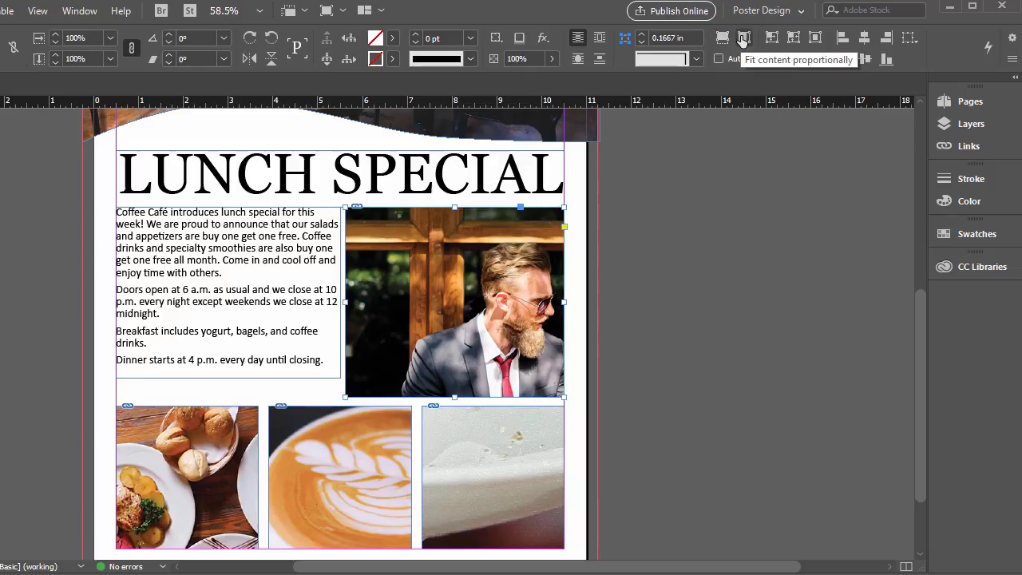
mouse_move(769, 38)
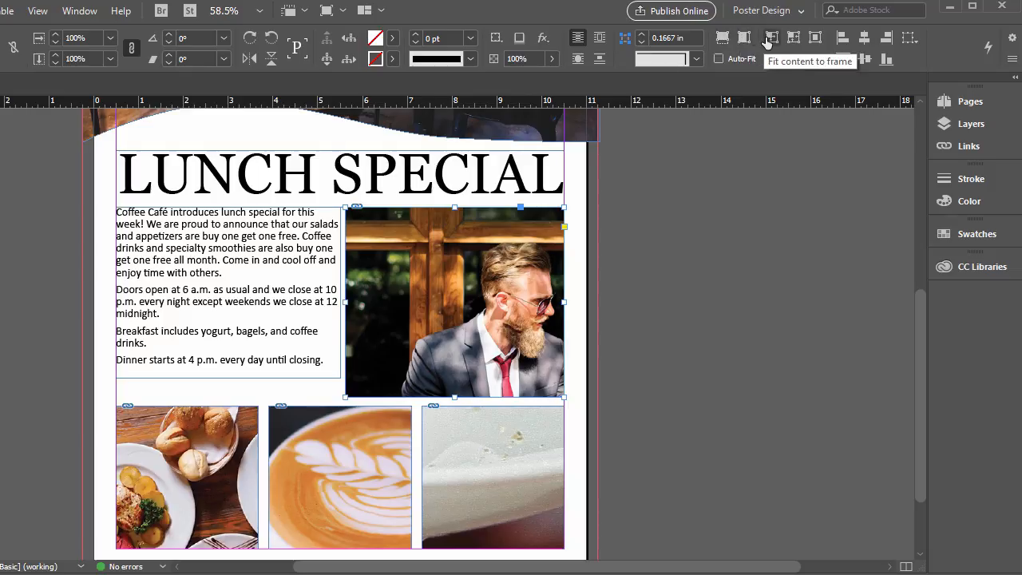
mouse_move(794, 37)
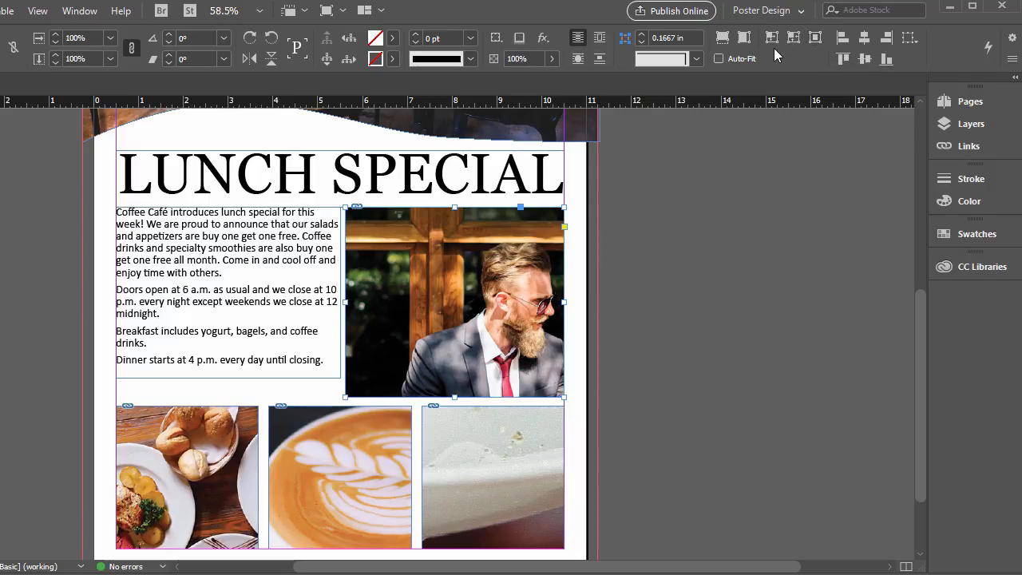
mouse_move(772, 38)
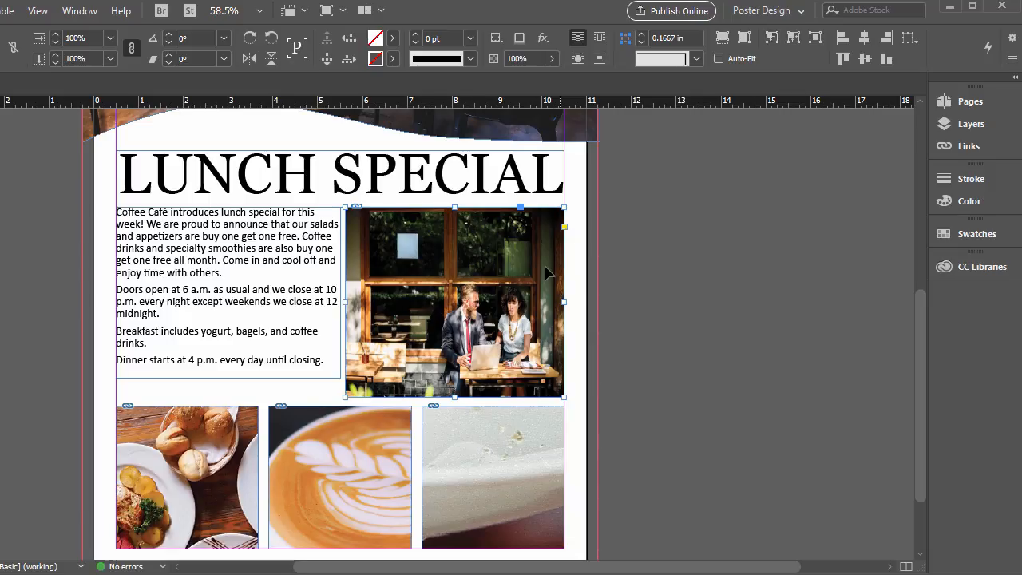
mouse_move(807, 439)
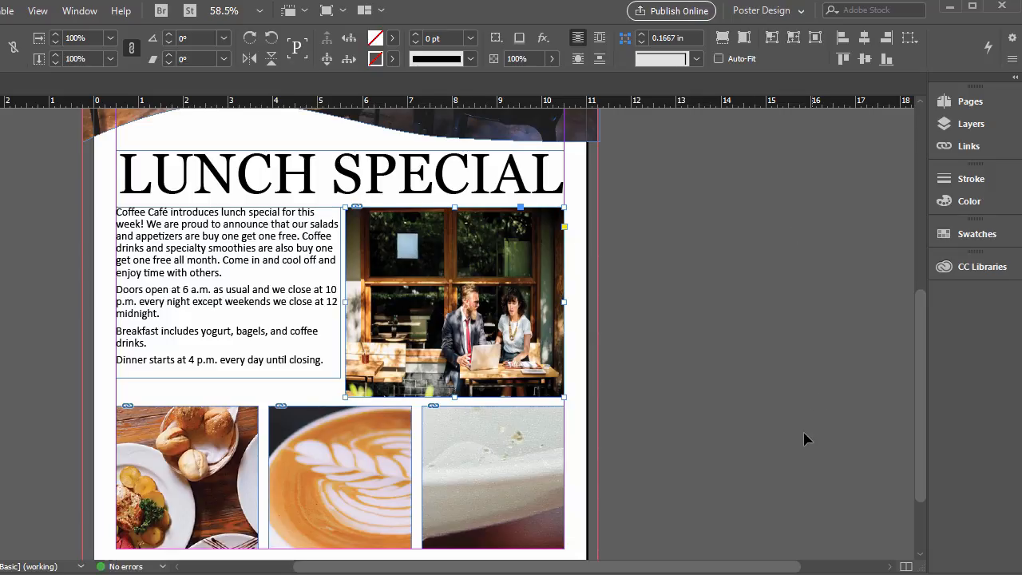
mouse_move(286, 377)
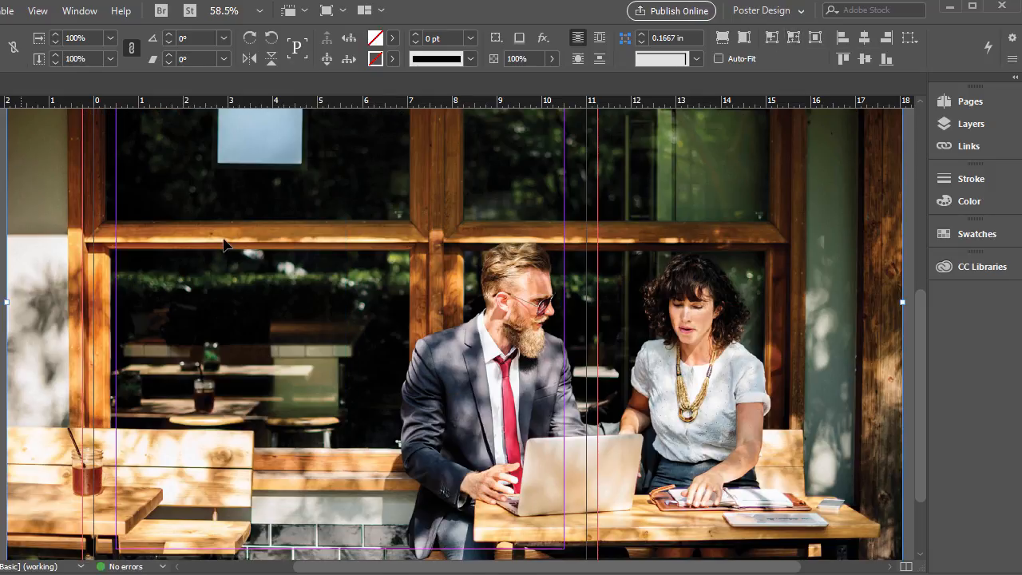
mouse_move(466, 174)
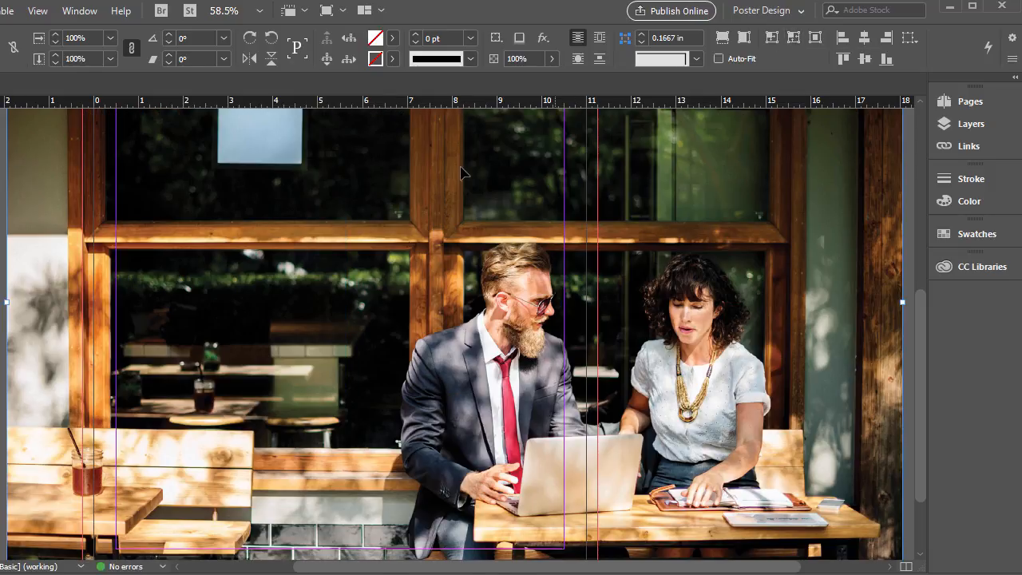
mouse_move(535, 202)
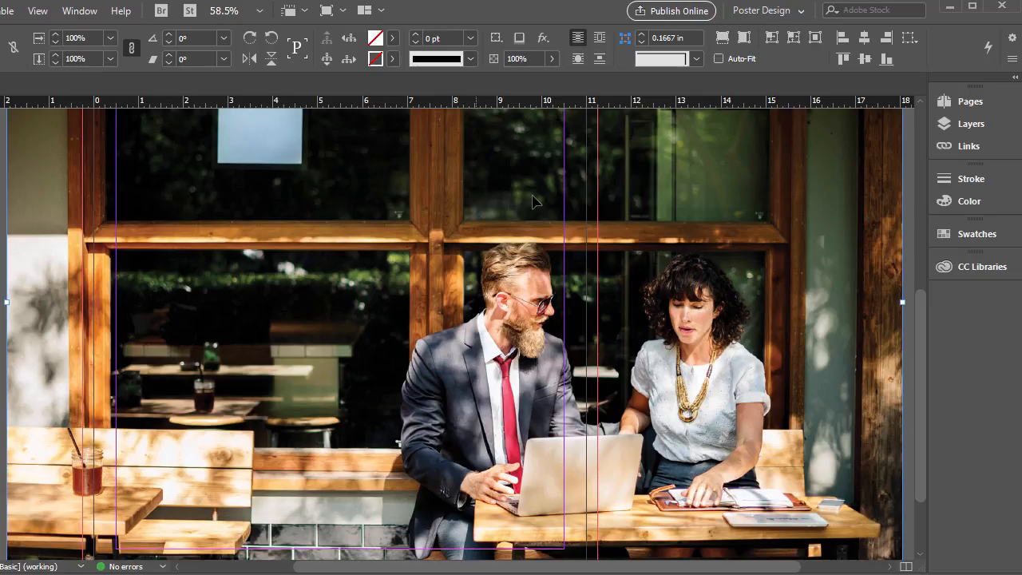
mouse_move(607, 191)
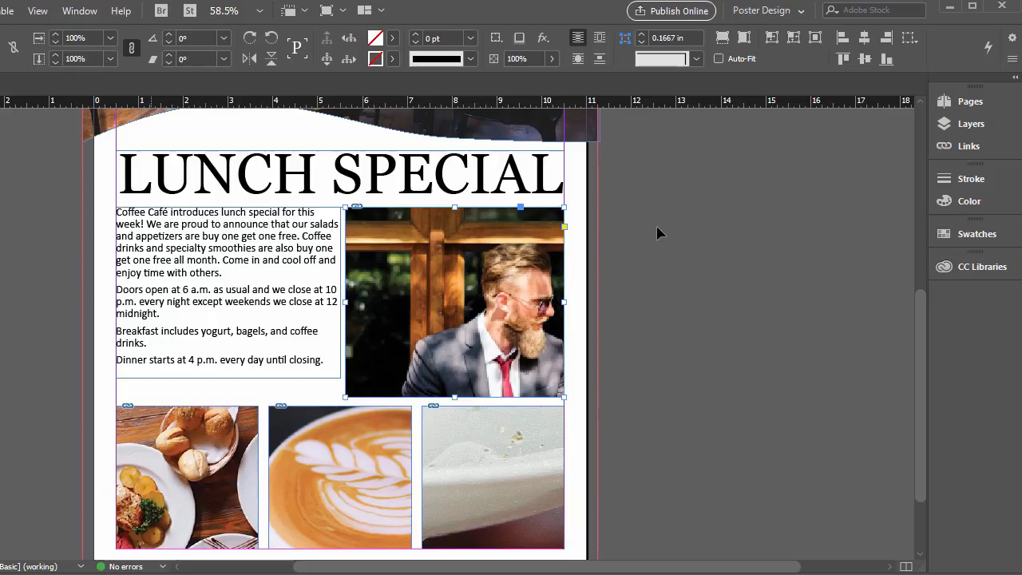
mouse_move(743, 38)
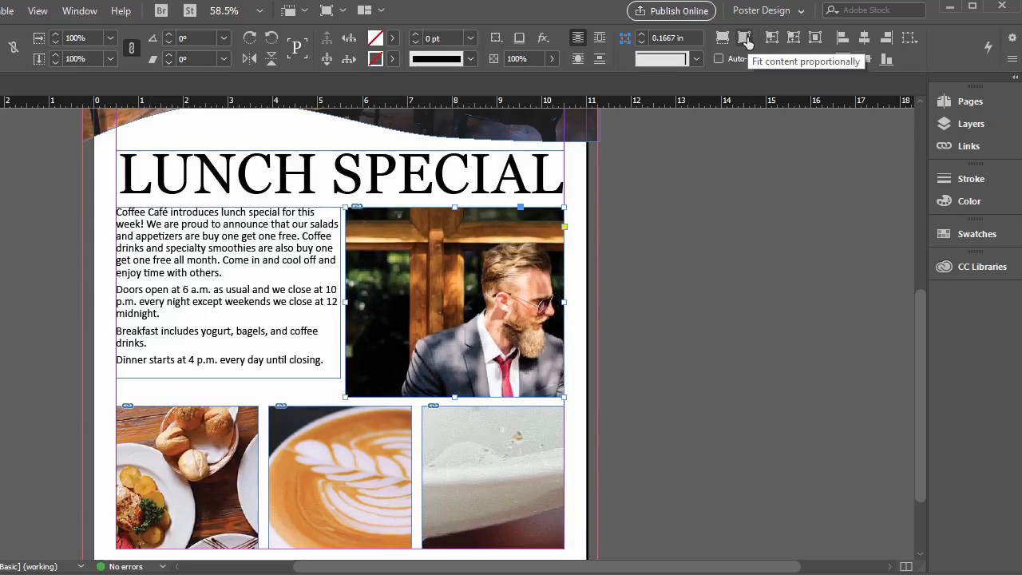
mouse_move(722, 38)
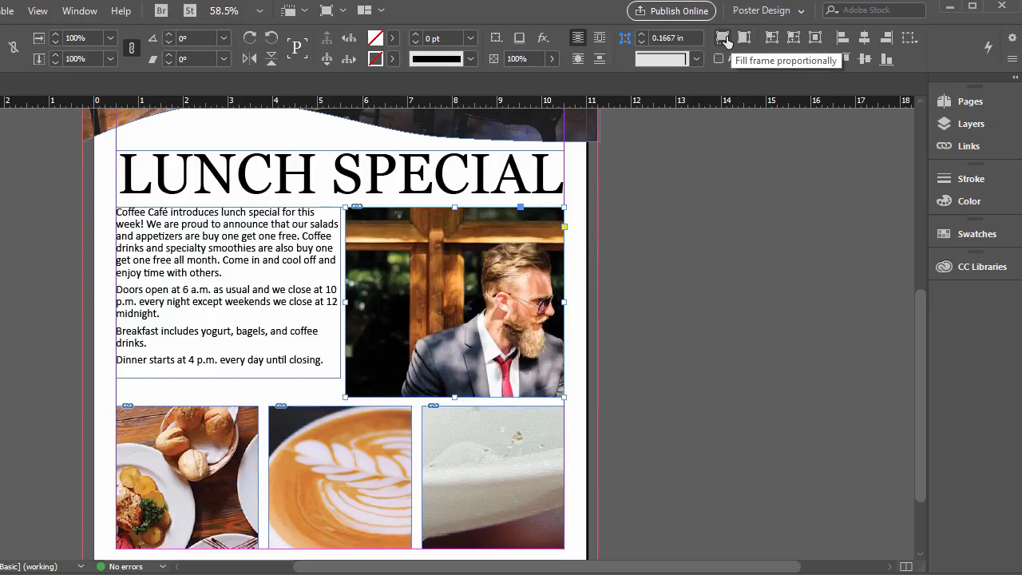
mouse_move(744, 38)
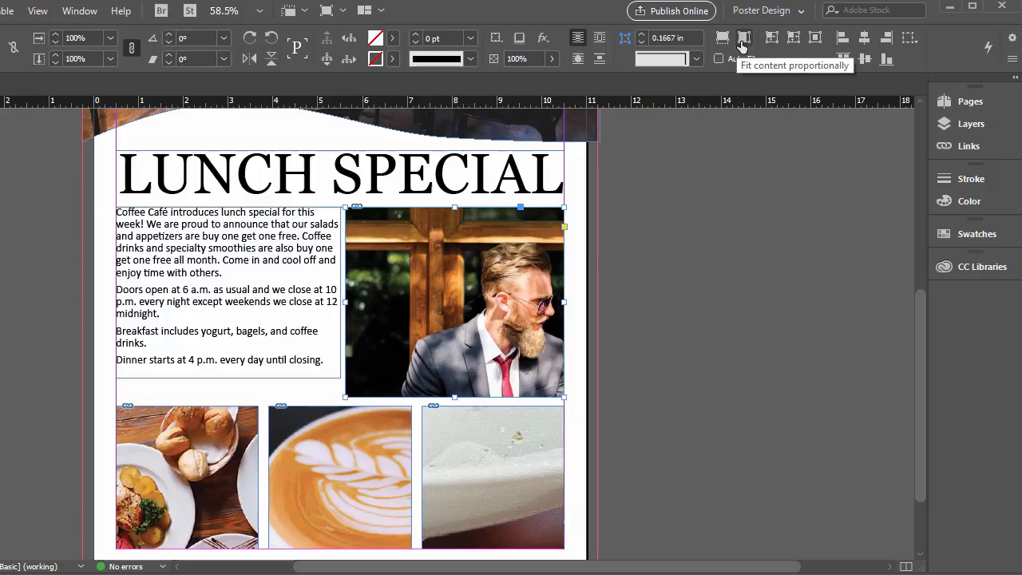
mouse_move(722, 38)
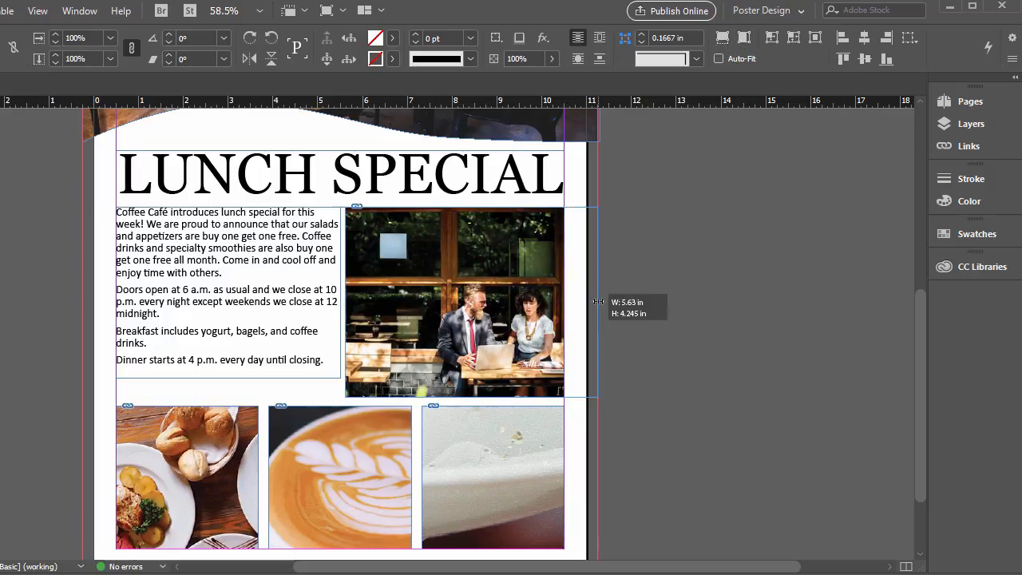
- Widen the café photo frame to the right so the image fills it without a white strip
left_click_drag(595, 302, 643, 302)
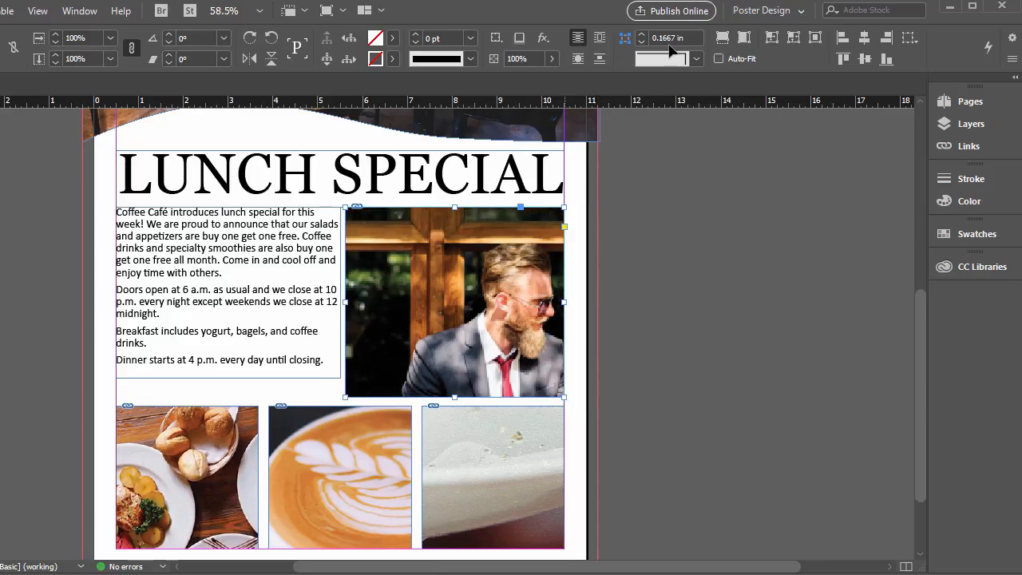
mouse_move(743, 40)
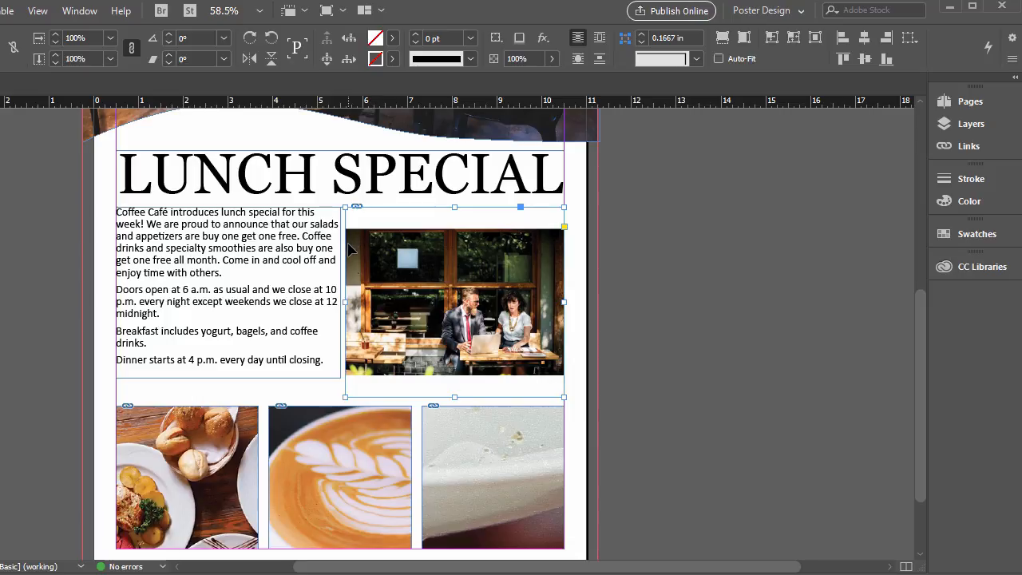
mouse_move(491, 381)
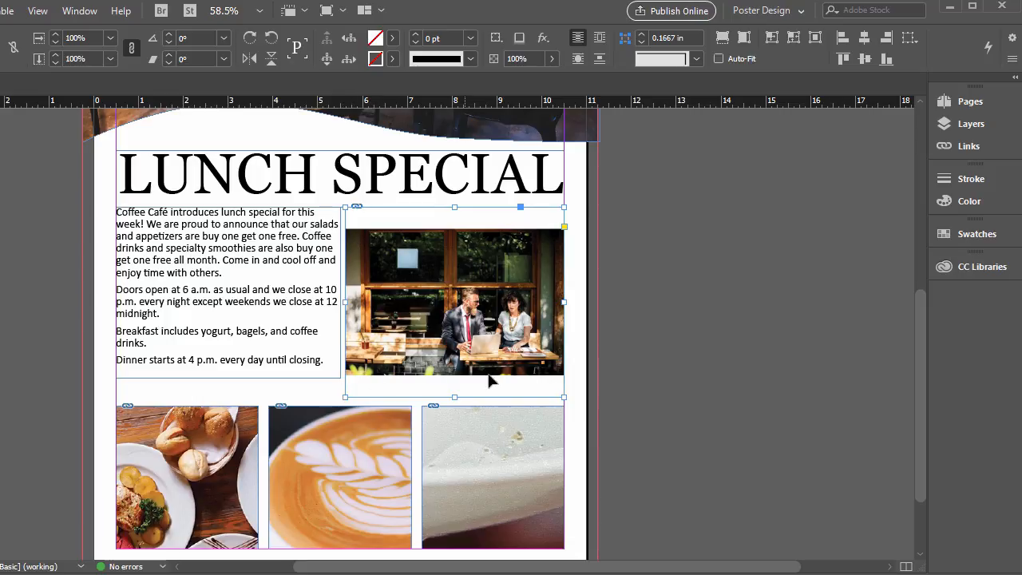
mouse_move(565, 232)
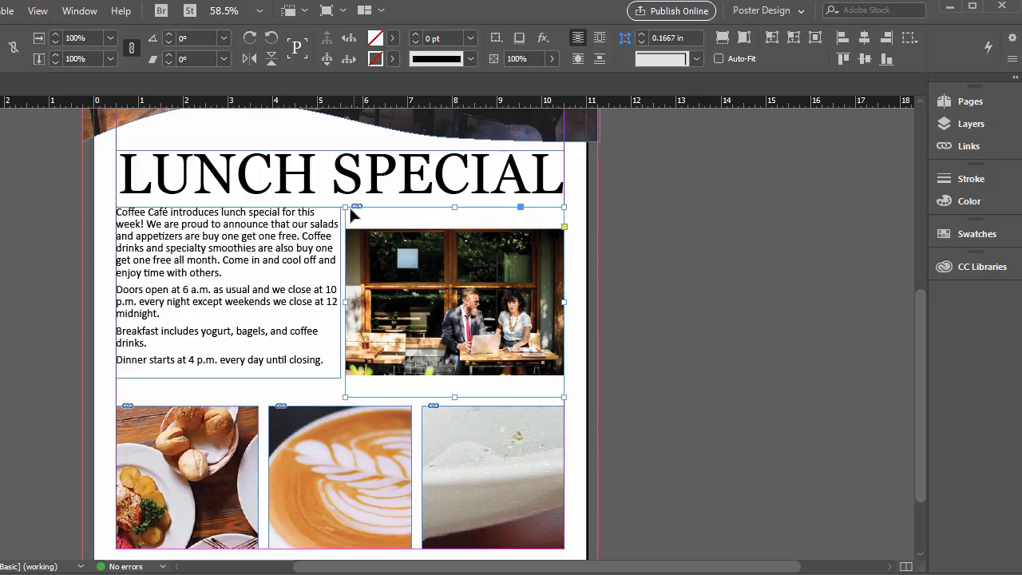
mouse_move(561, 380)
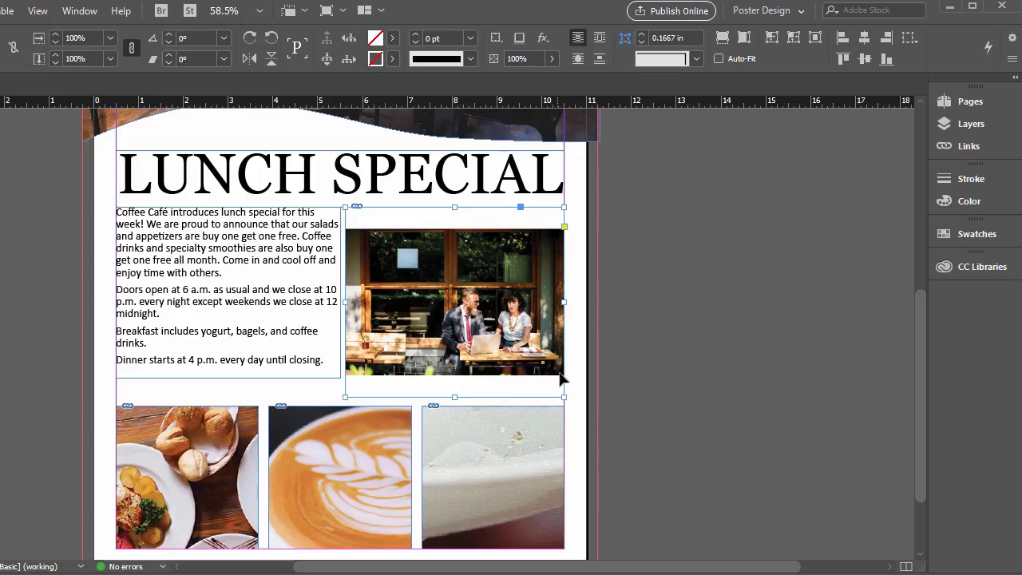
mouse_move(422, 242)
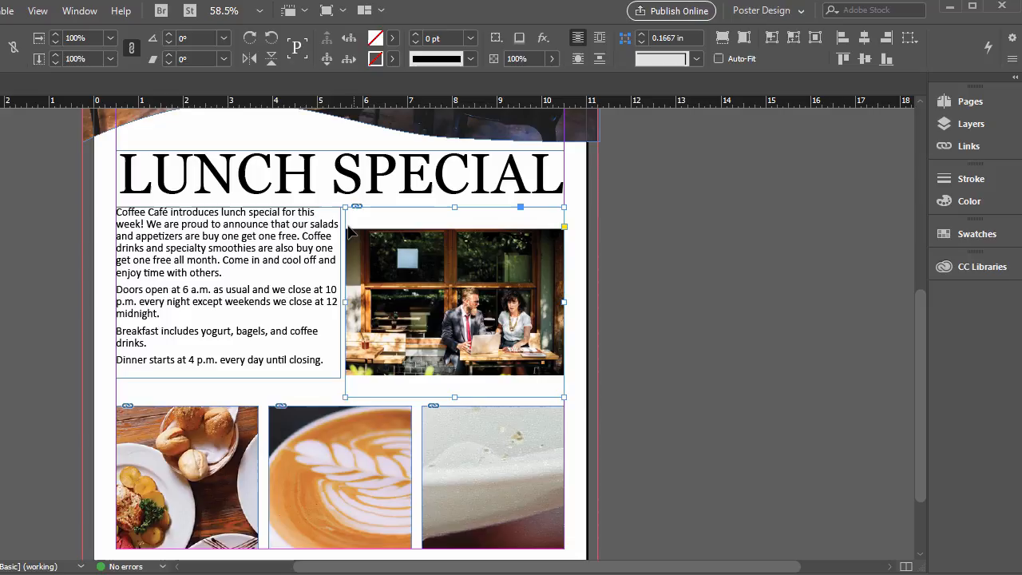
mouse_move(573, 285)
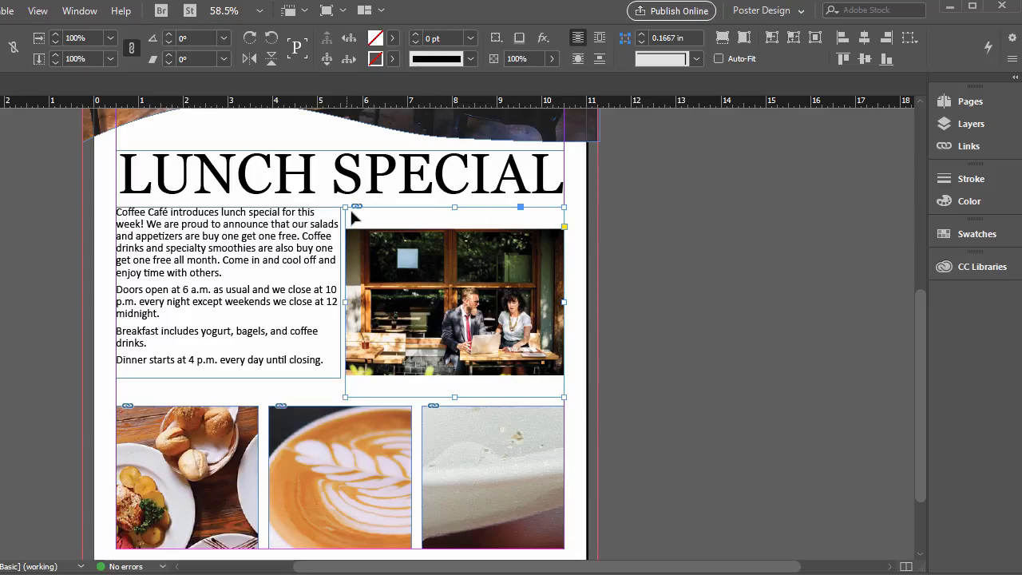
mouse_move(445, 404)
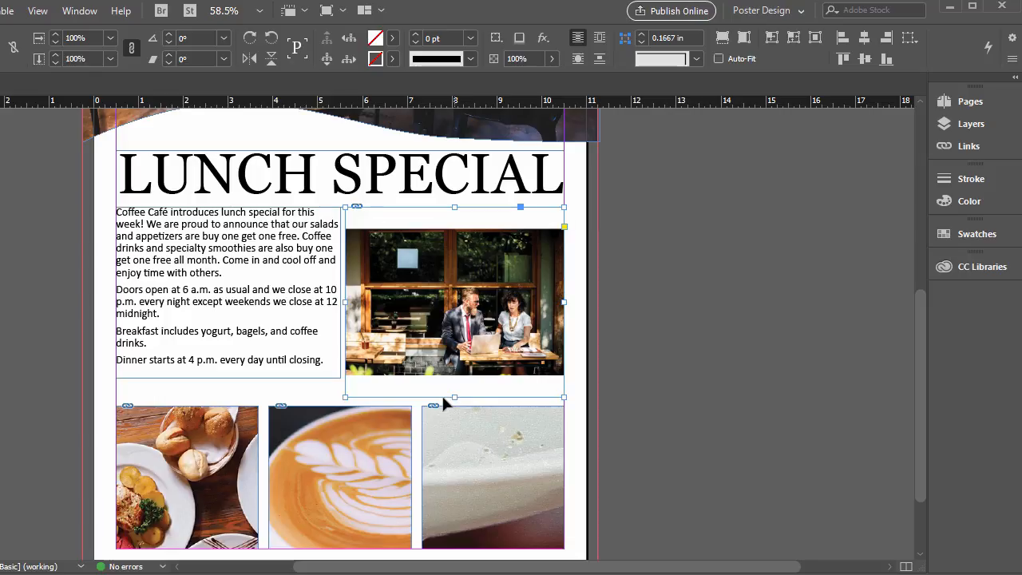
mouse_move(391, 391)
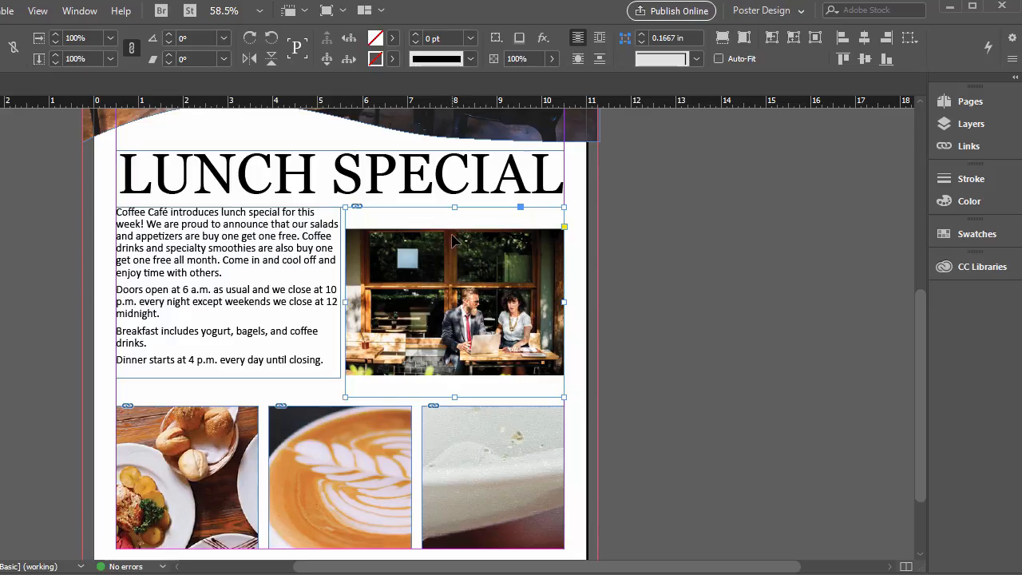
mouse_move(722, 39)
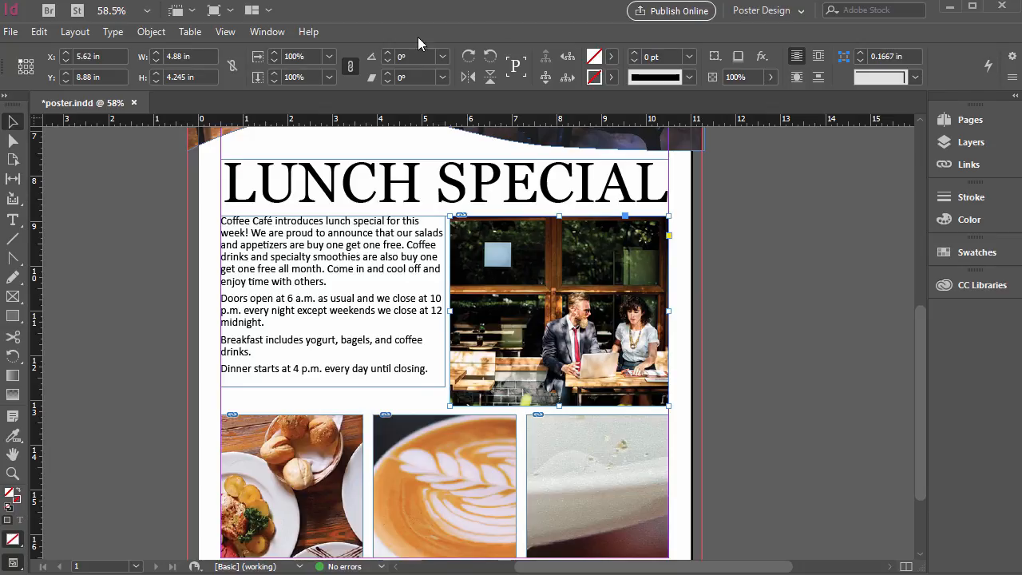
mouse_move(459, 78)
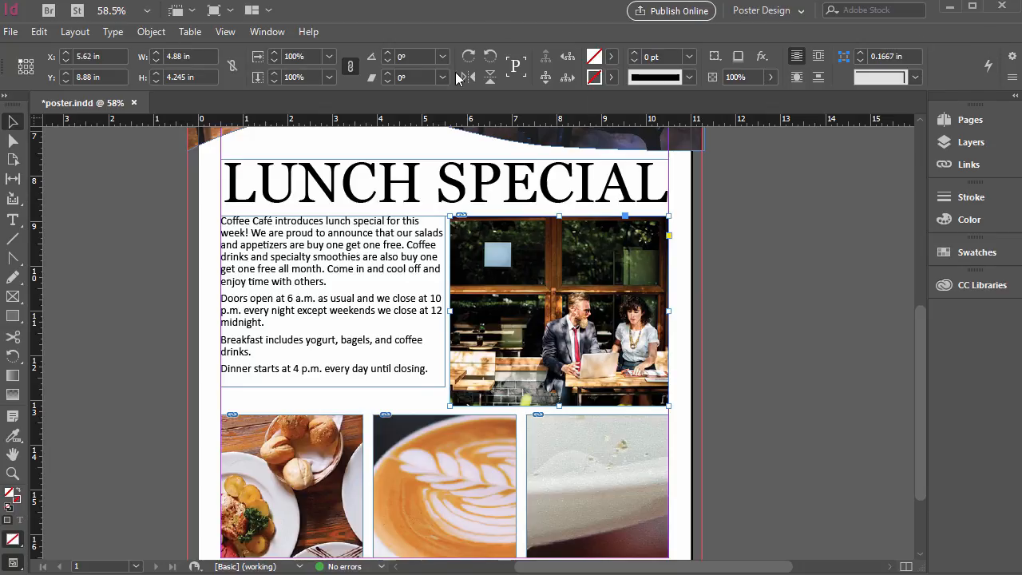
- Apply Fill Frame Proportionally to the café, bread-and-plates, latte and salad photos via Object > Fitting
left_click(151, 31)
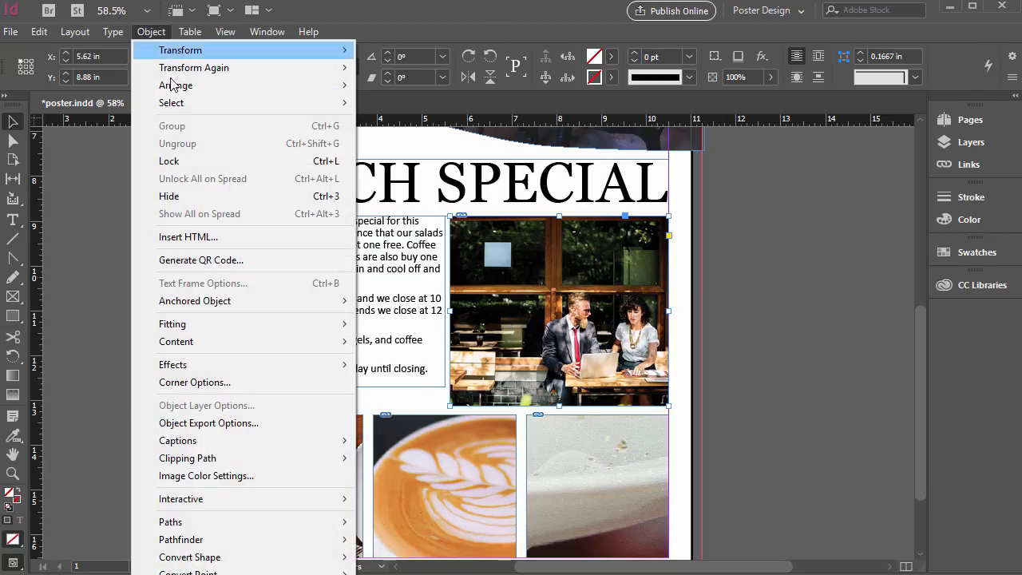
mouse_move(173, 324)
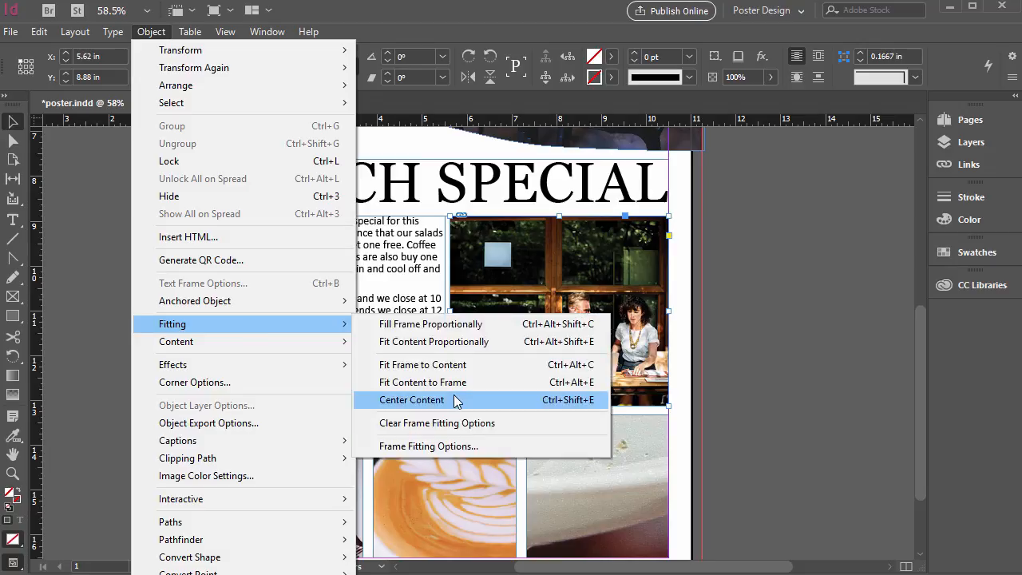
mouse_move(431, 323)
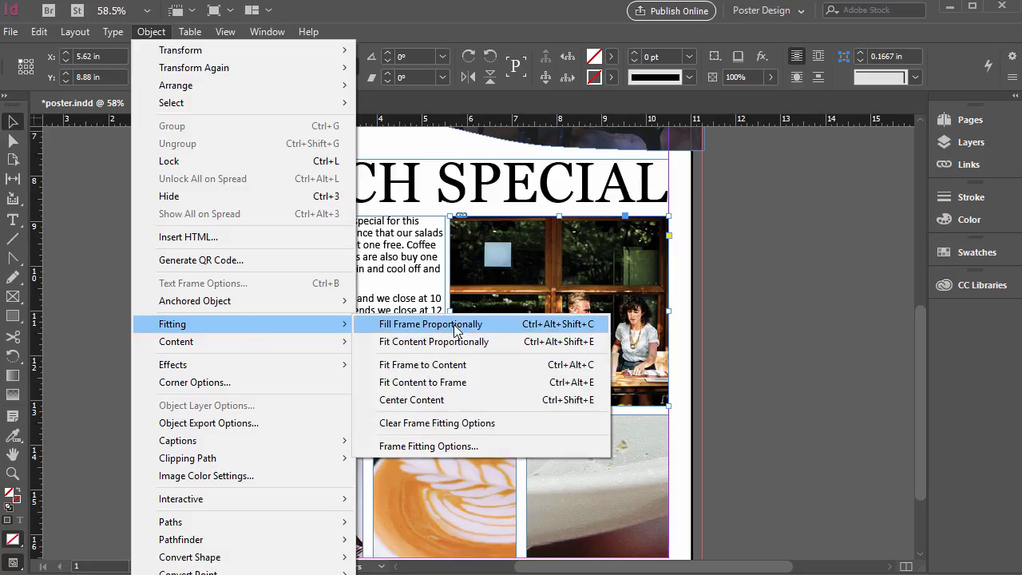
mouse_move(448, 365)
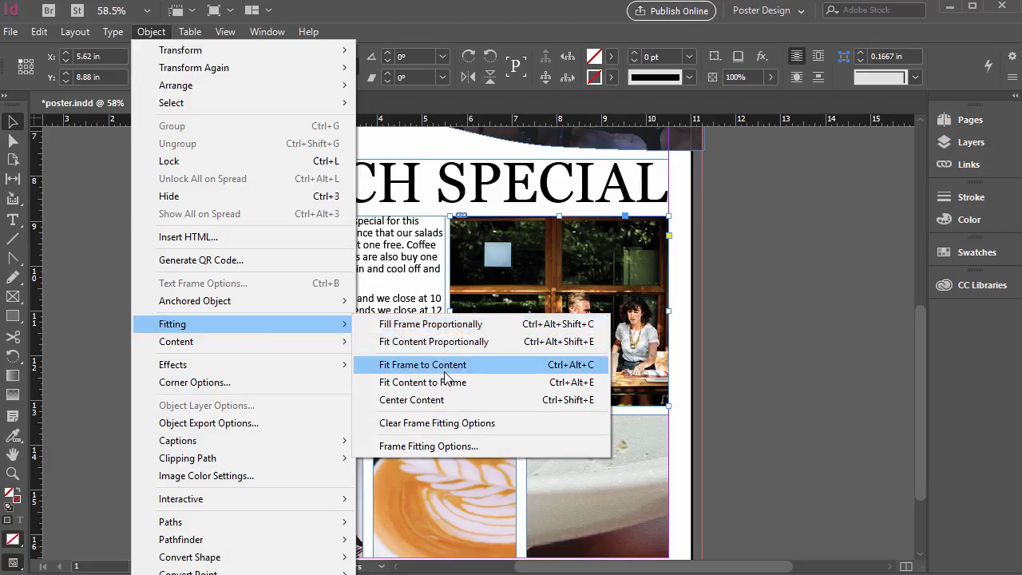
mouse_move(422, 382)
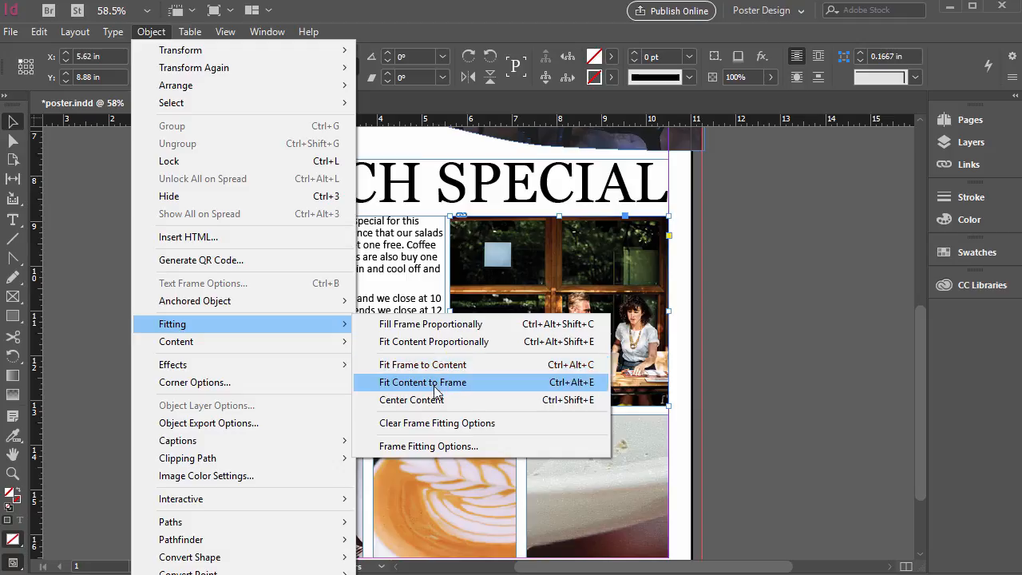
mouse_move(491, 390)
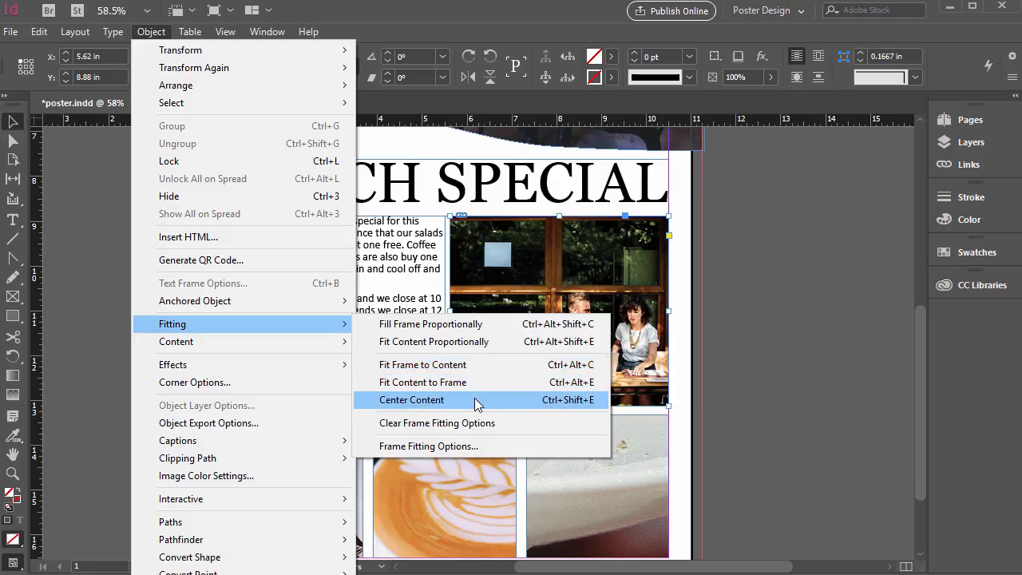
mouse_move(434, 341)
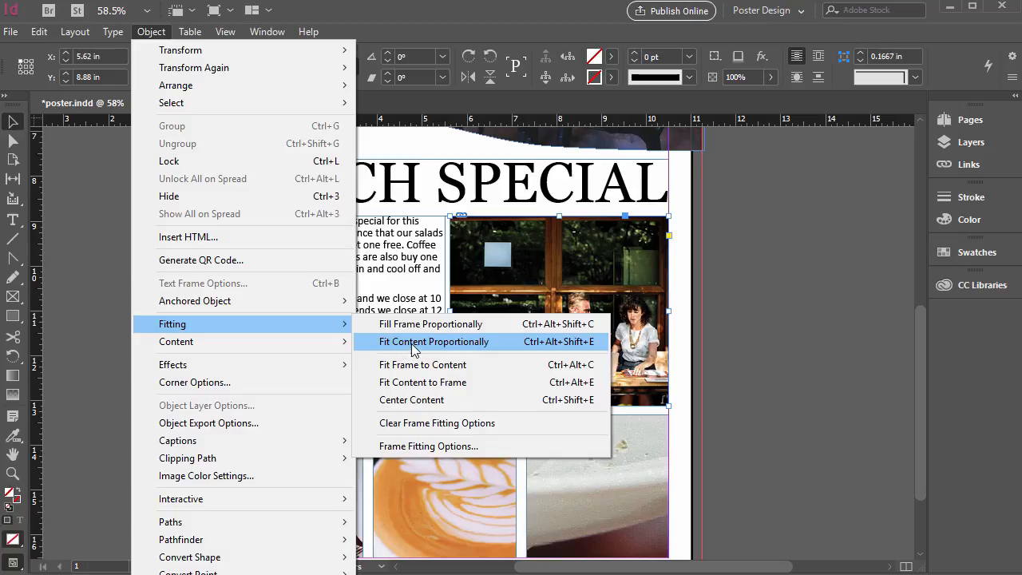
left_click(434, 341)
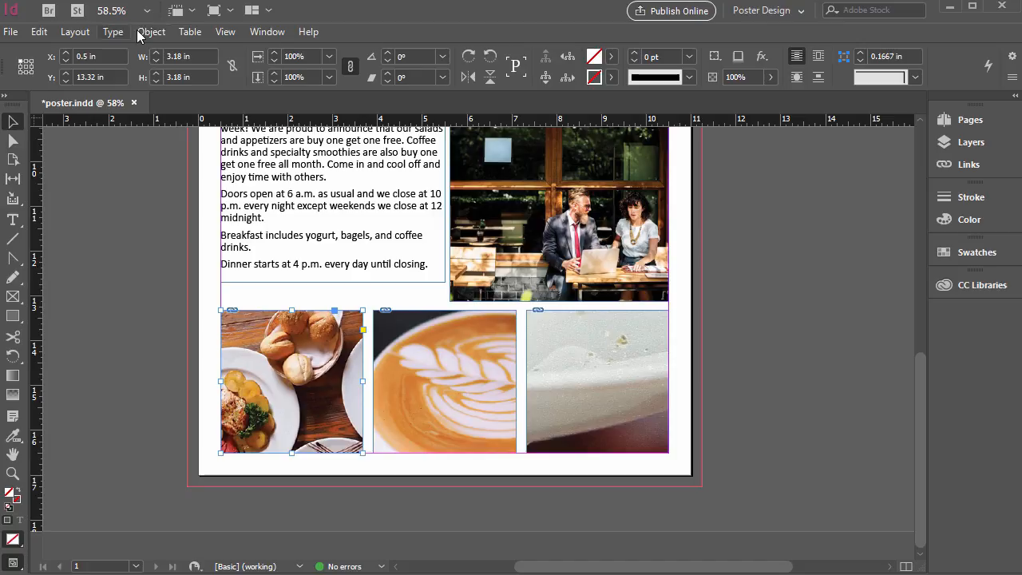
left_click(151, 31)
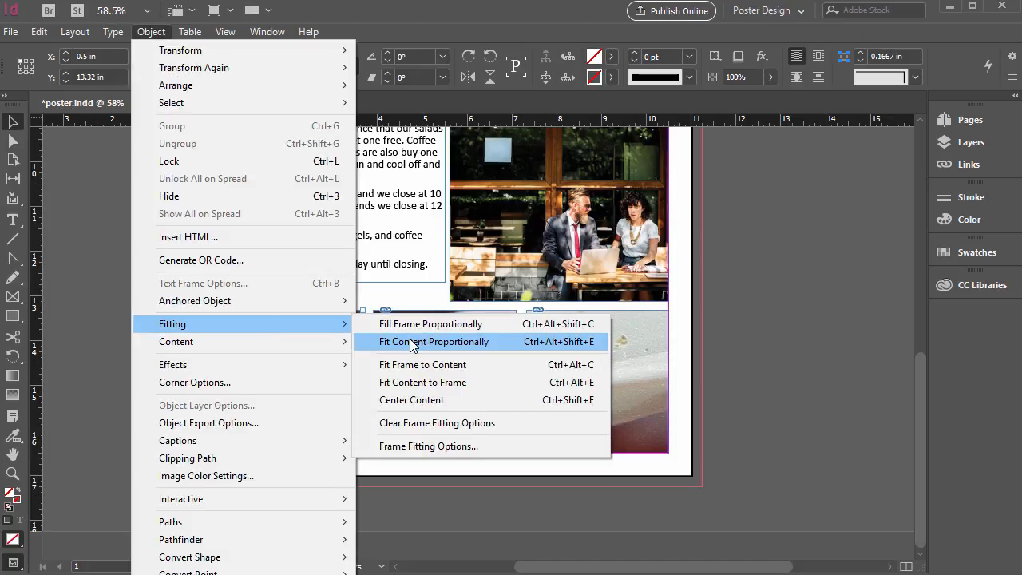
mouse_move(431, 324)
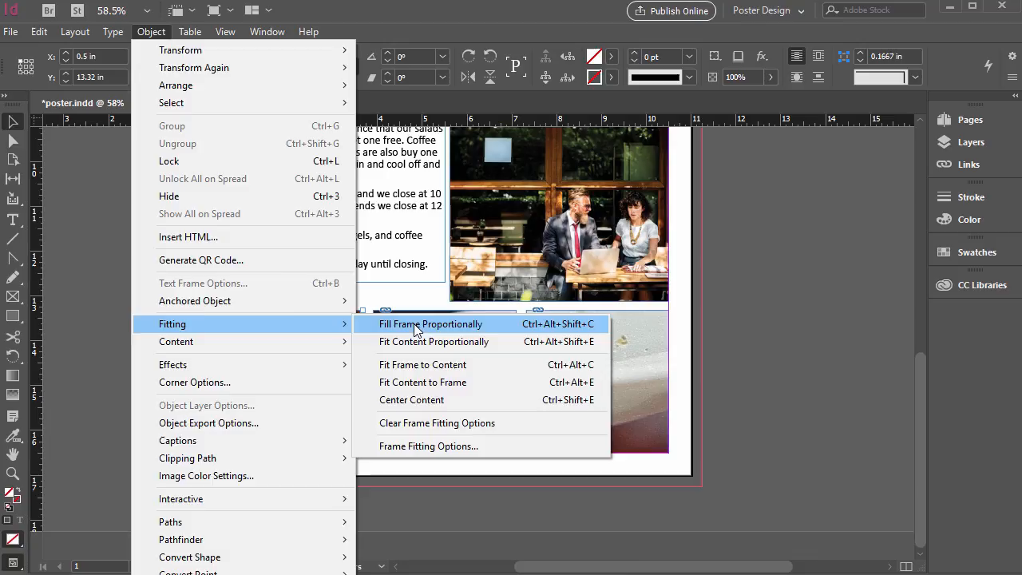
left_click(430, 323)
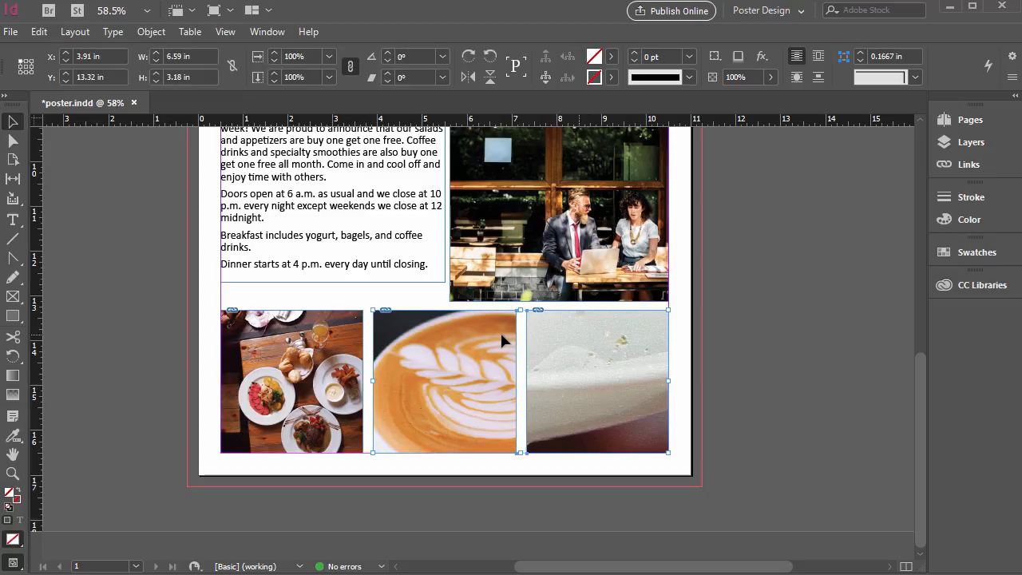
left_click(151, 31)
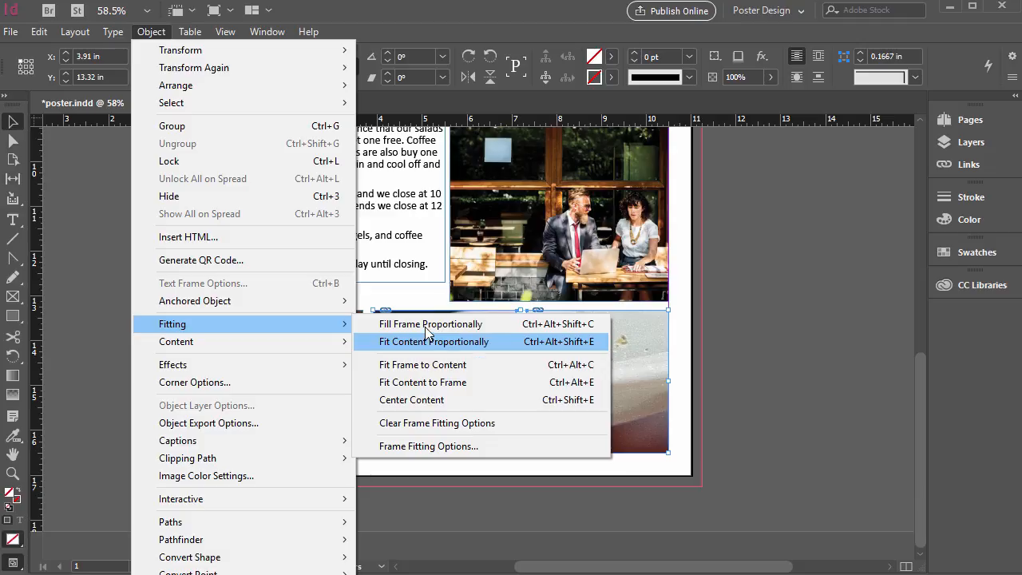
left_click(434, 341)
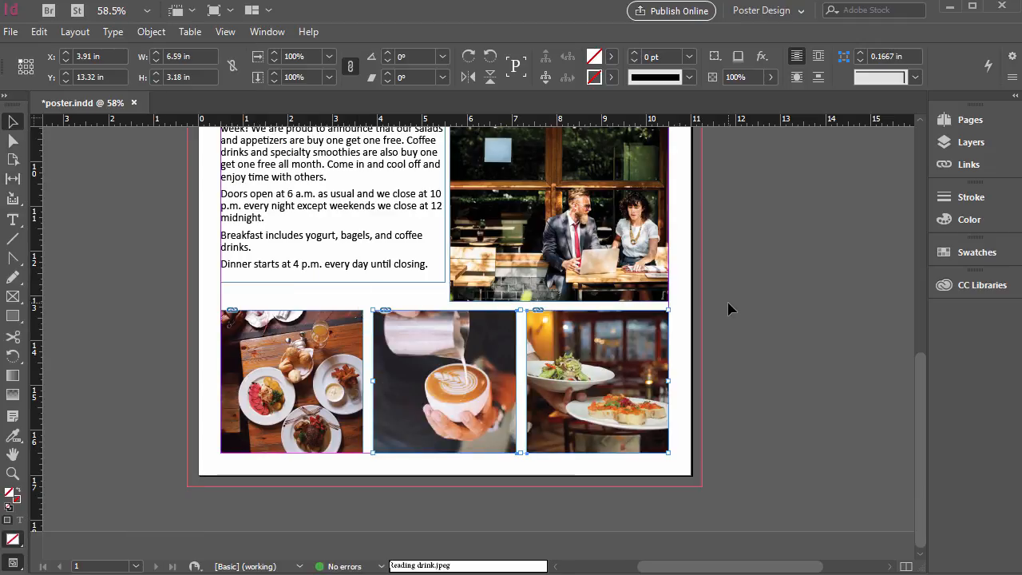
- Select the lower-left overhead food photo frame to fit its image within the frame
scroll("up", 3)
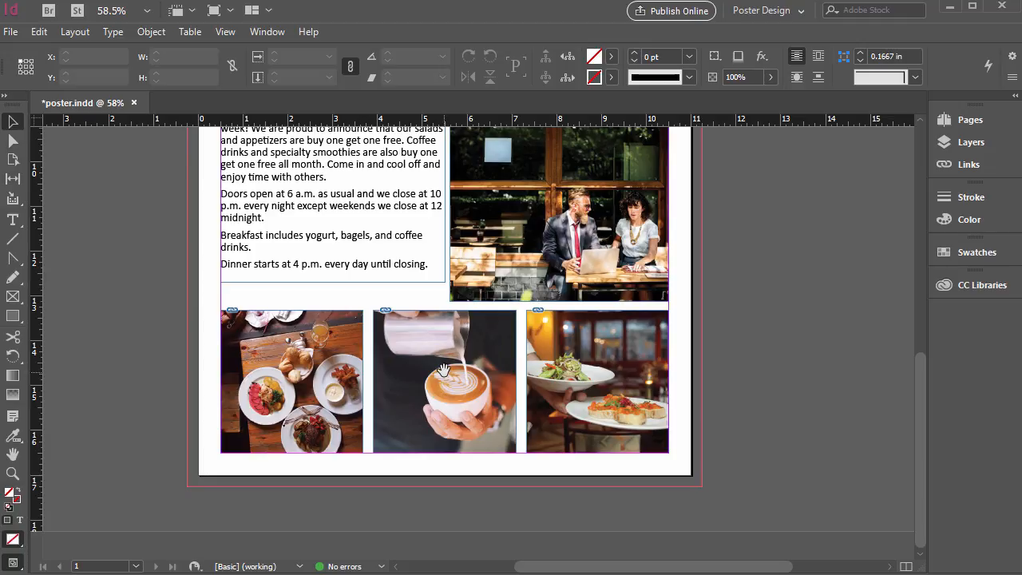
mouse_move(598, 375)
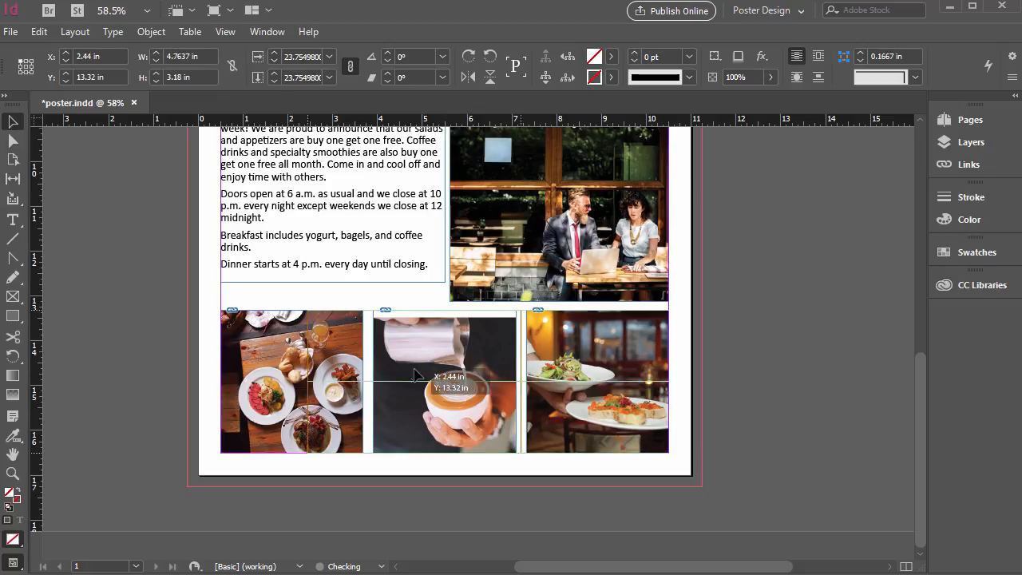
left_click(445, 381)
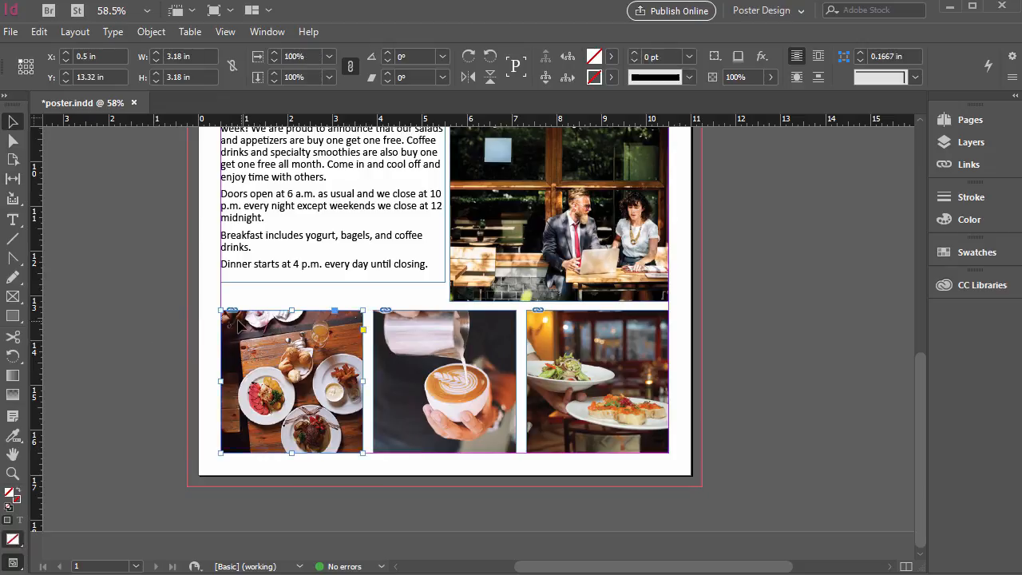
mouse_move(320, 417)
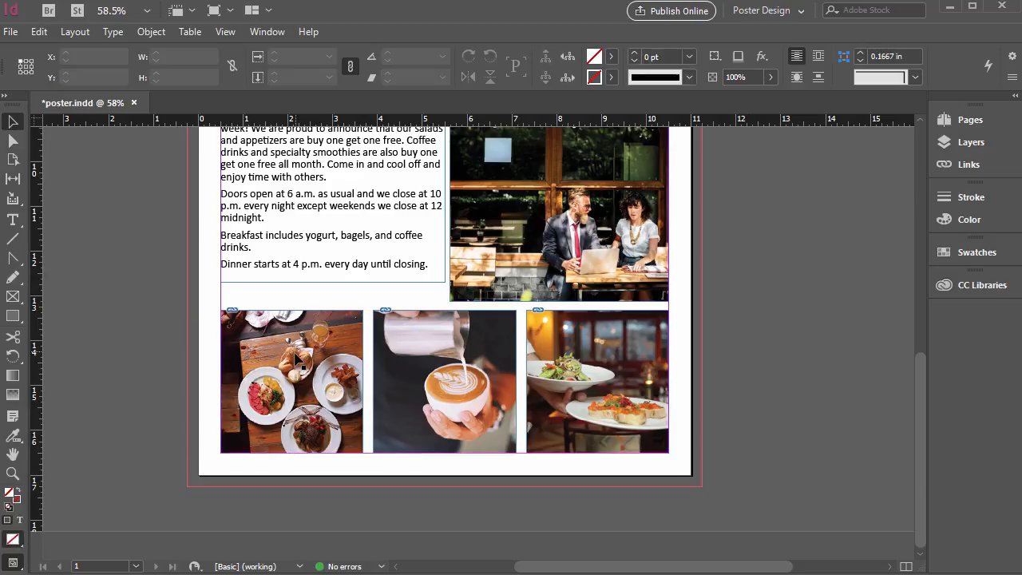
mouse_move(307, 367)
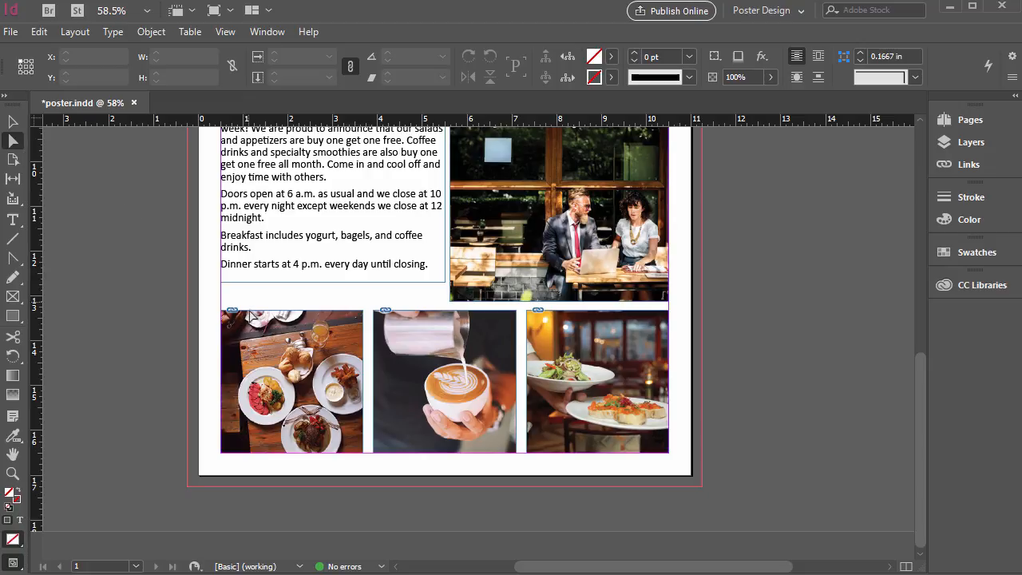
mouse_move(344, 439)
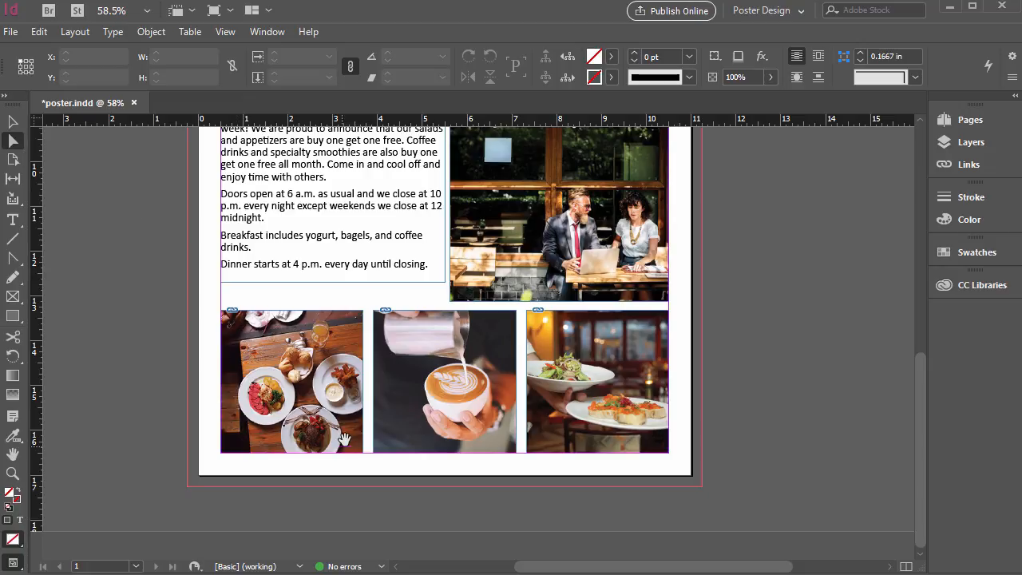
mouse_move(337, 328)
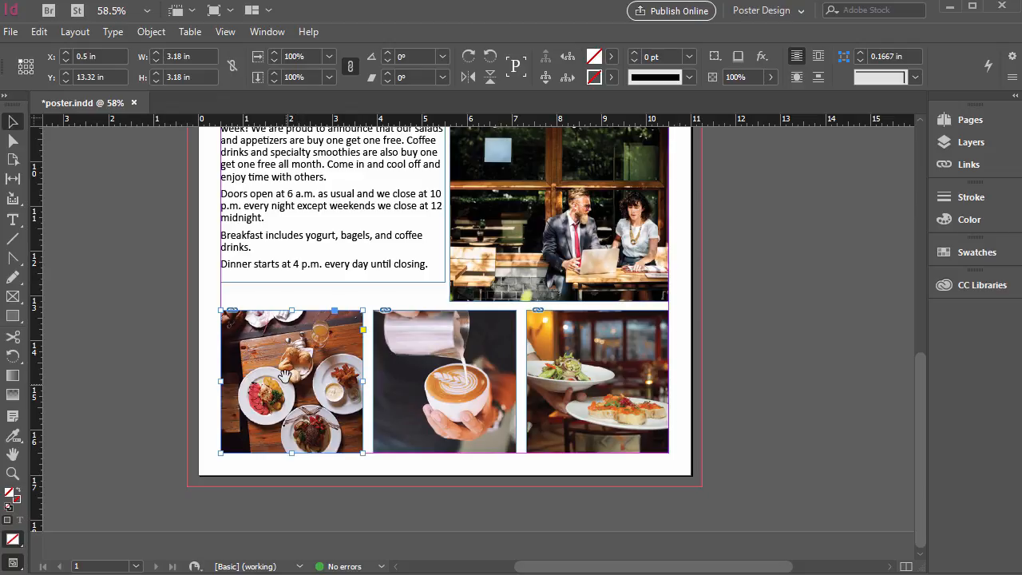
mouse_move(292, 363)
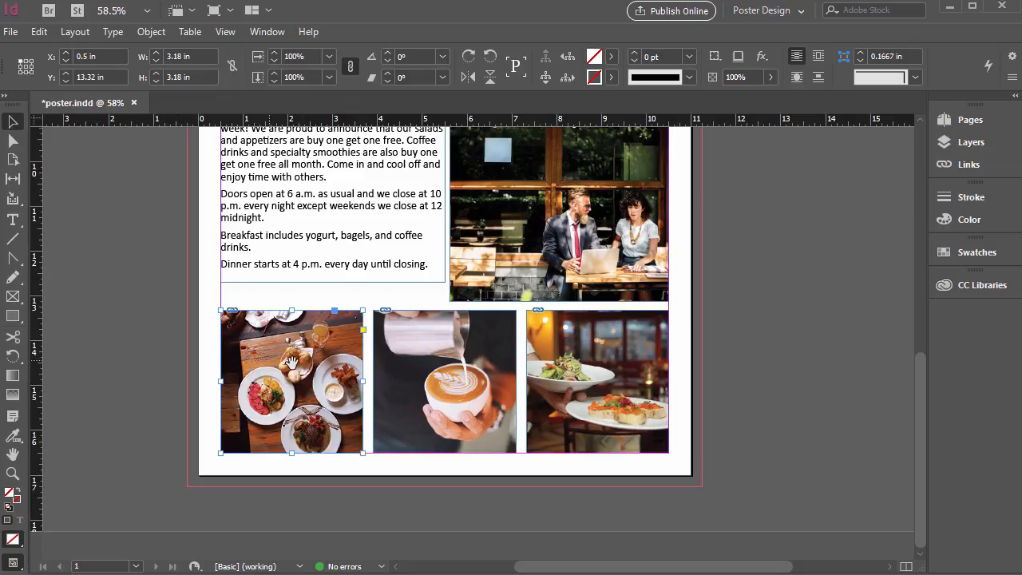
left_click(168, 244)
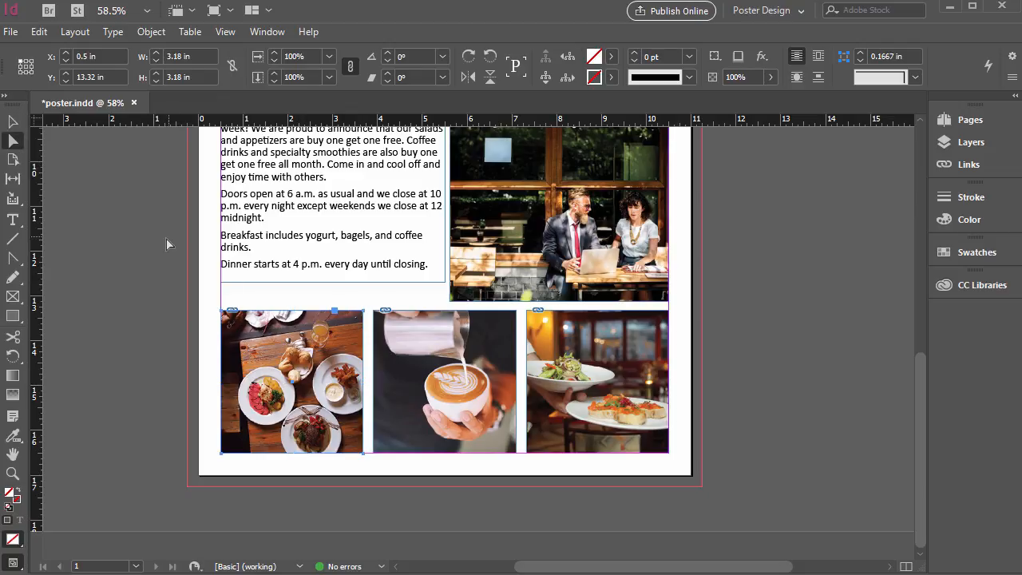
left_click(168, 243)
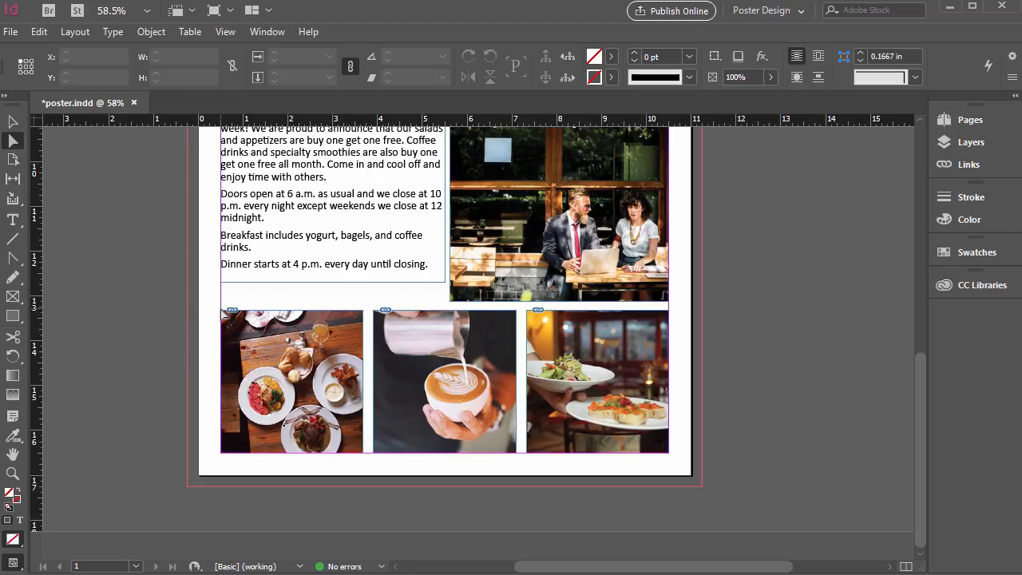
left_click(291, 381)
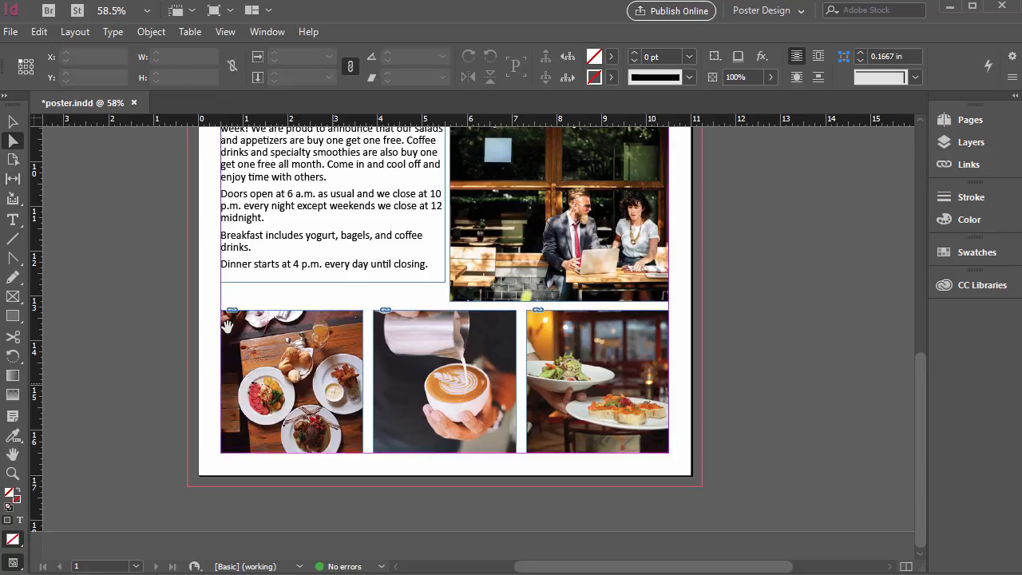
mouse_move(71, 160)
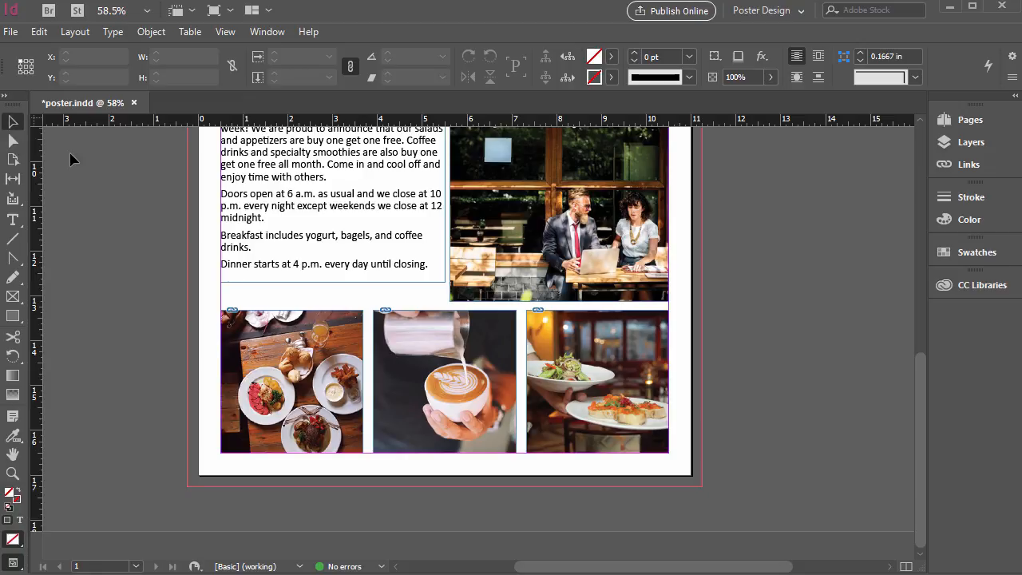
mouse_move(464, 382)
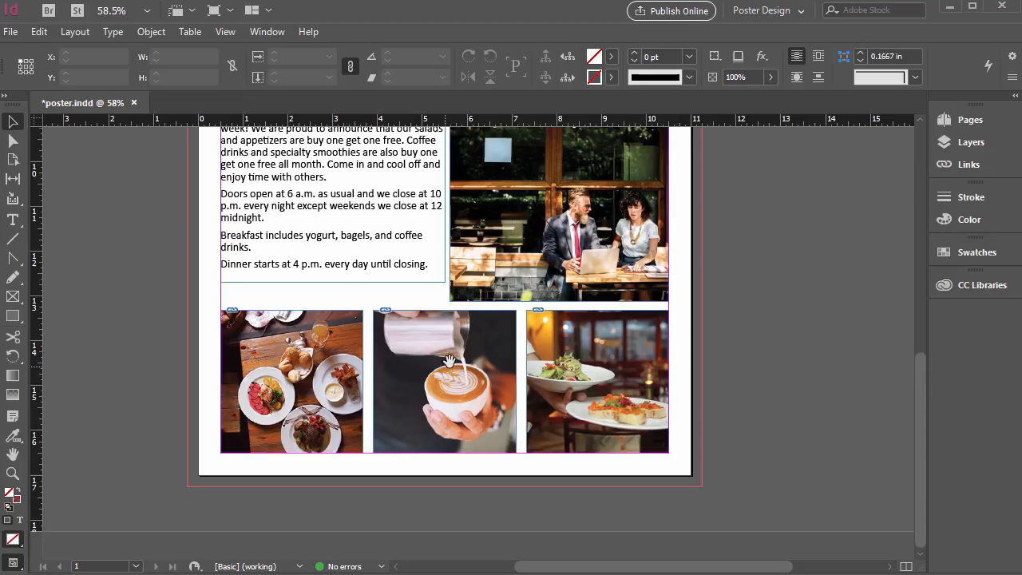
mouse_move(12, 141)
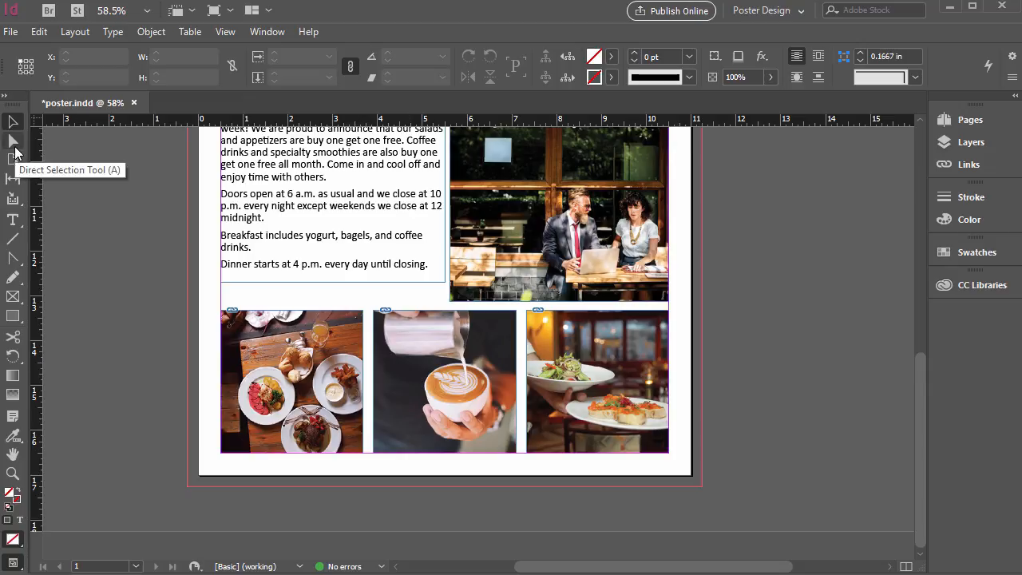
mouse_move(14, 141)
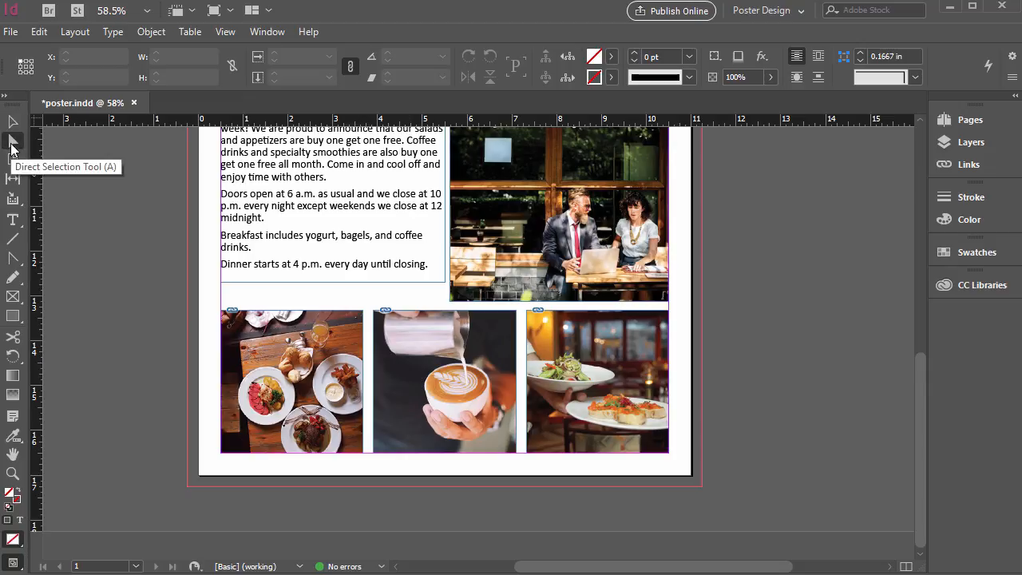
mouse_move(297, 357)
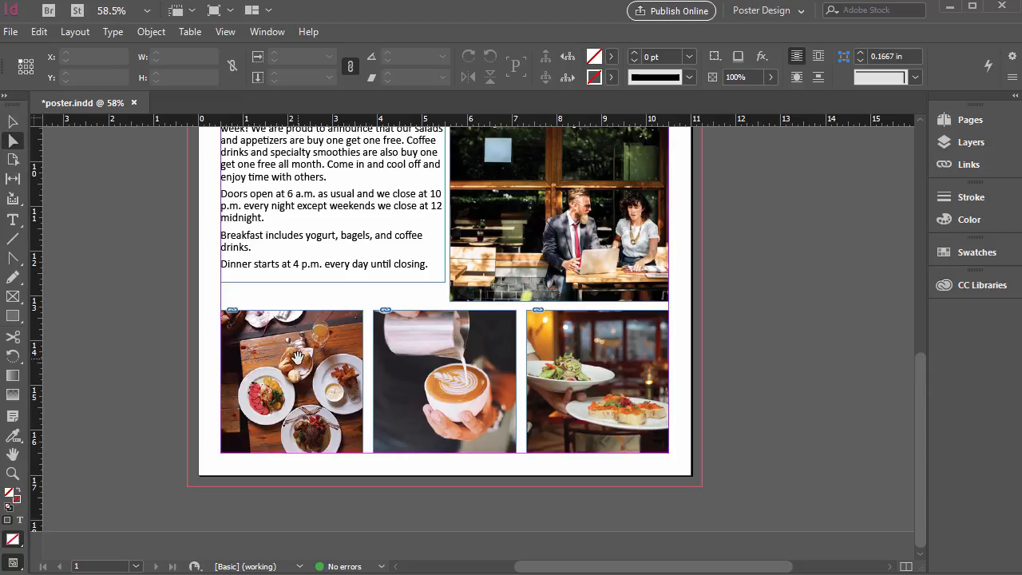
mouse_move(232, 328)
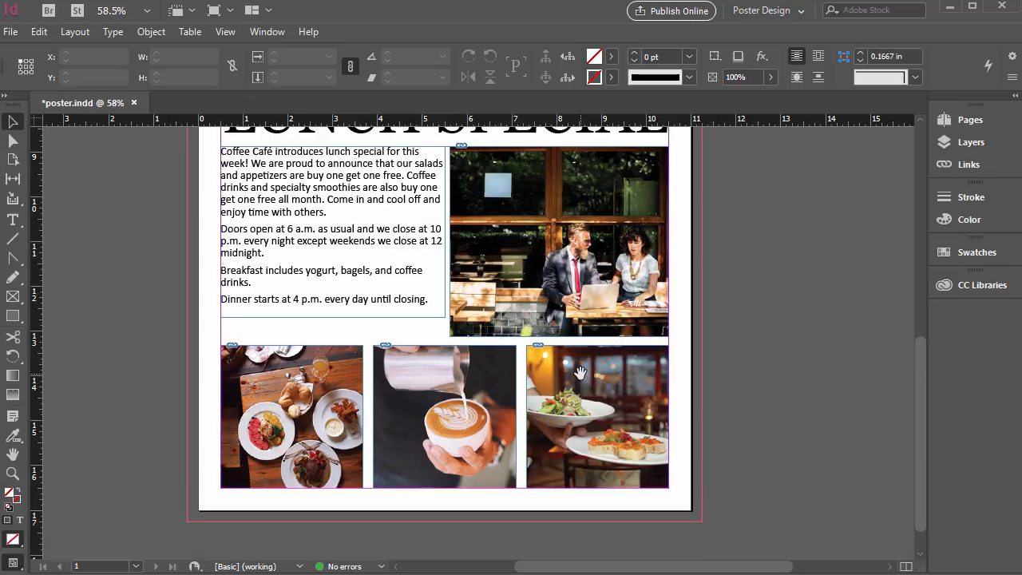
scroll("down", 3)
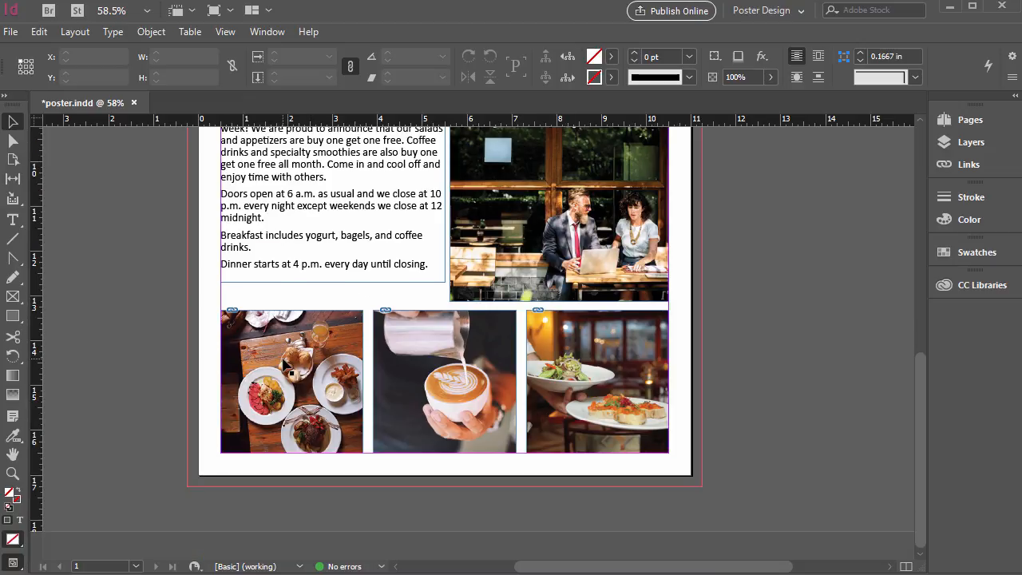
left_click(225, 32)
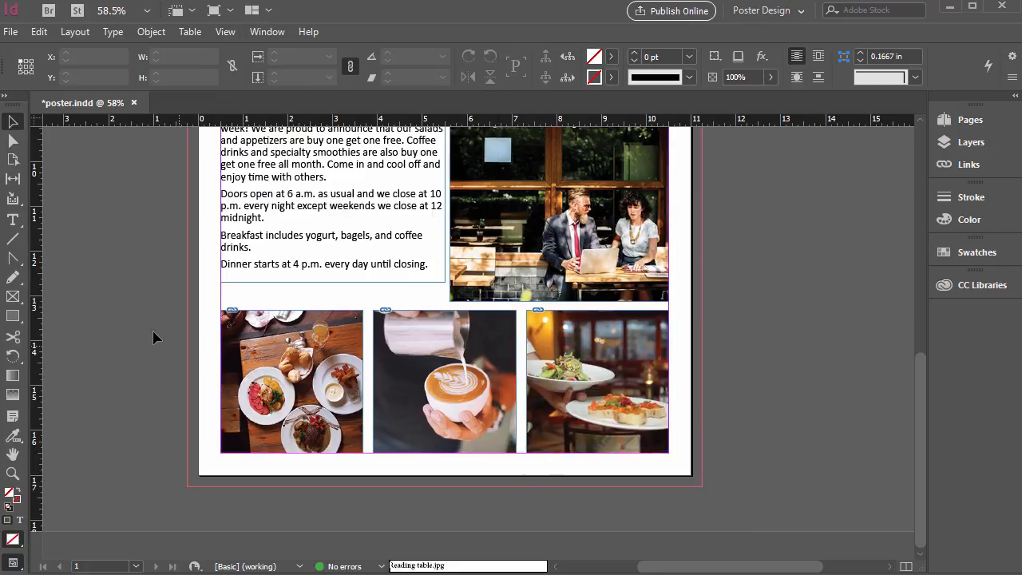
left_click(291, 381)
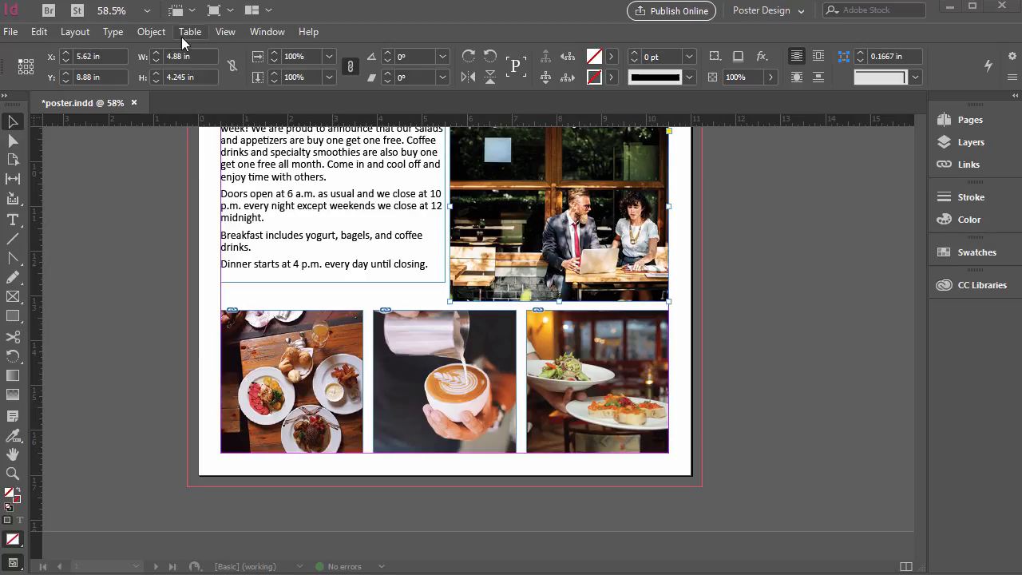
- Bring up the Object menu's Fitting commands for the selected top-right café photo
left_click(150, 31)
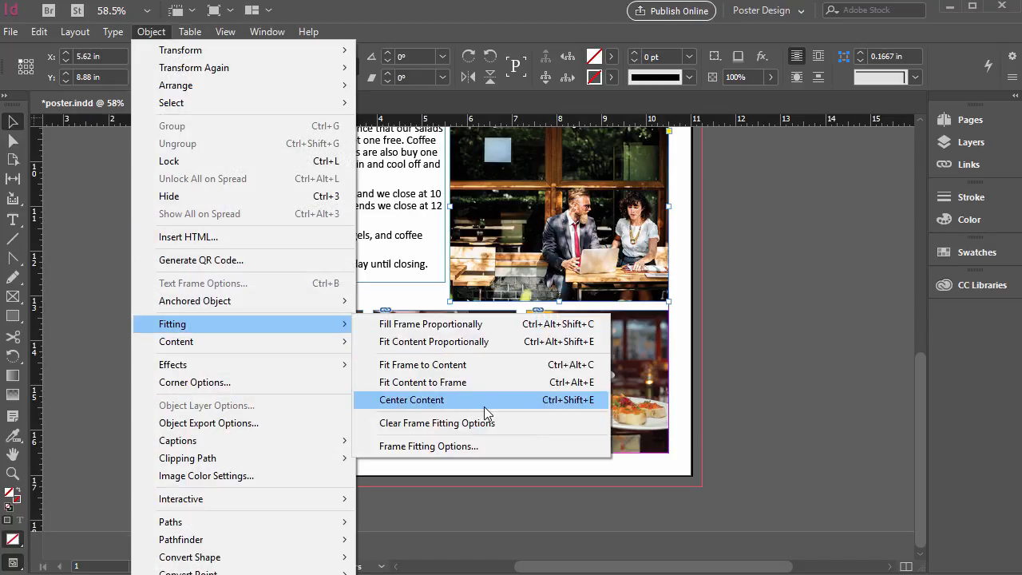
mouse_move(447, 424)
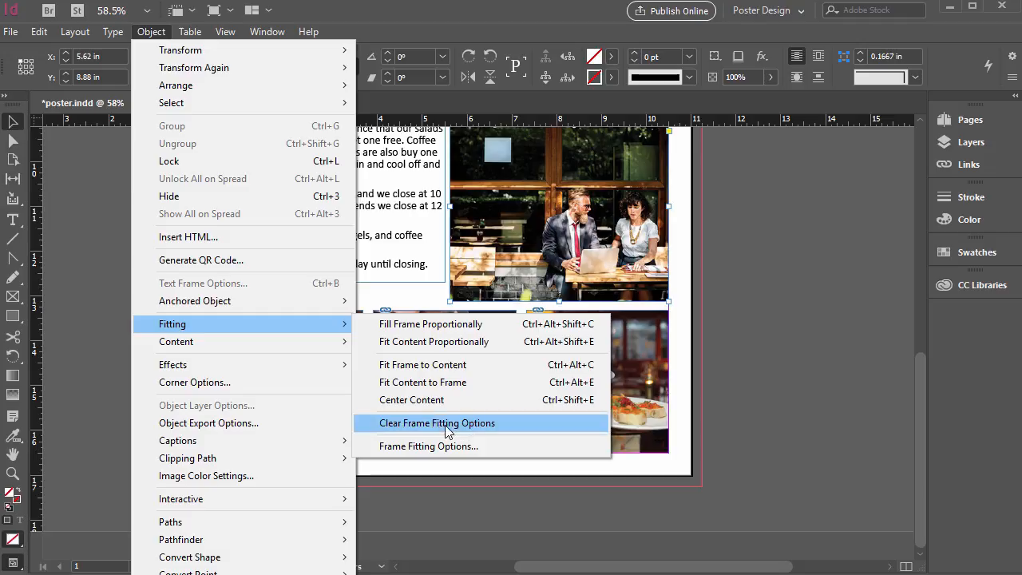
mouse_move(475, 434)
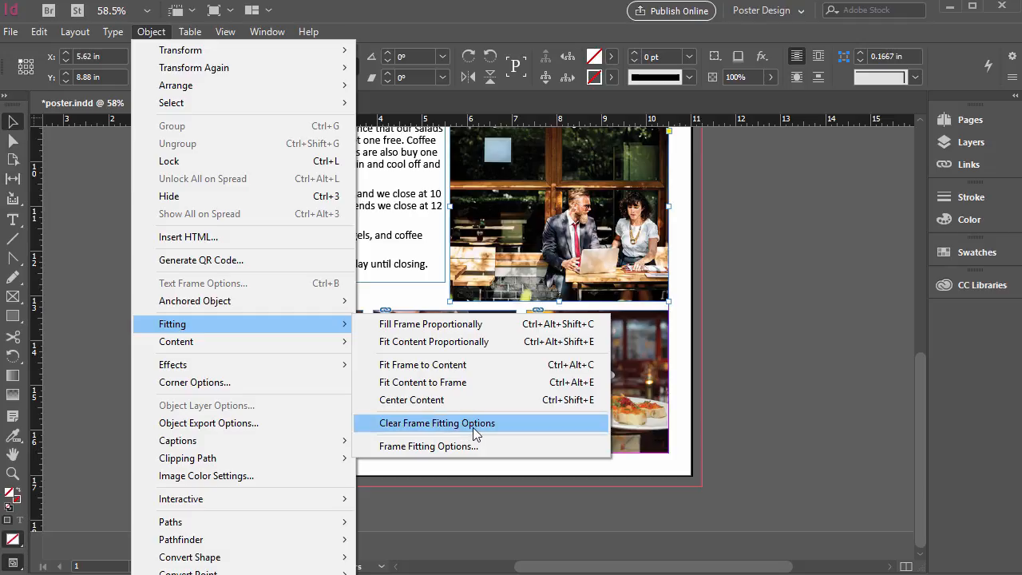
mouse_move(446, 430)
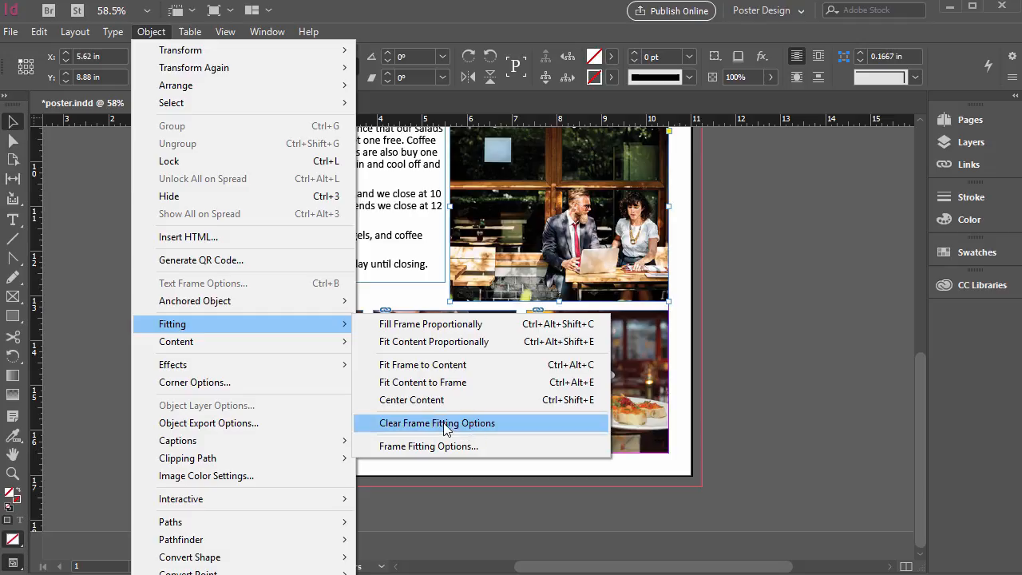
mouse_move(441, 454)
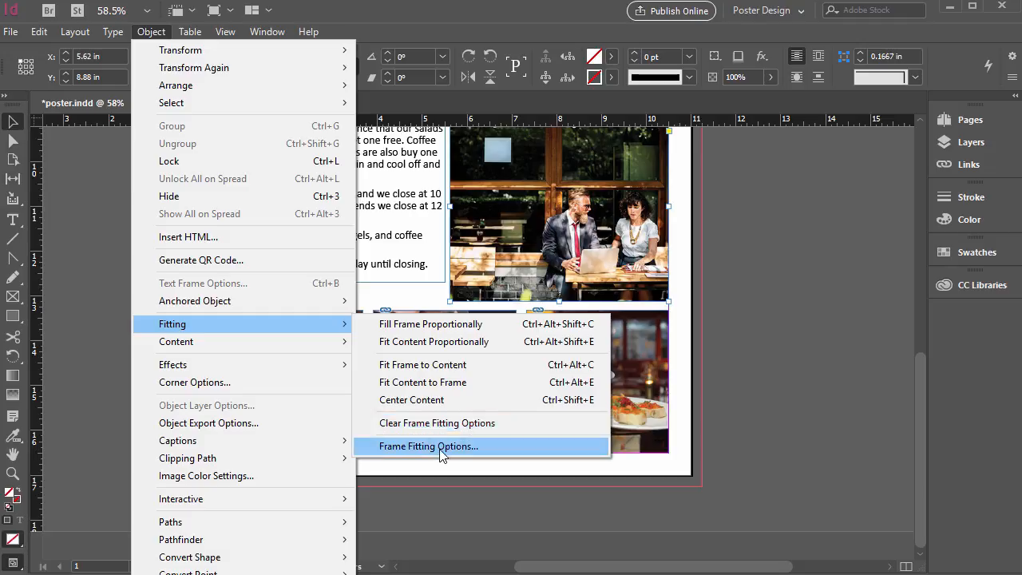
- Bring up Frame Fitting Options for the café photo, set to Fill Frame Proportionally
left_click(428, 445)
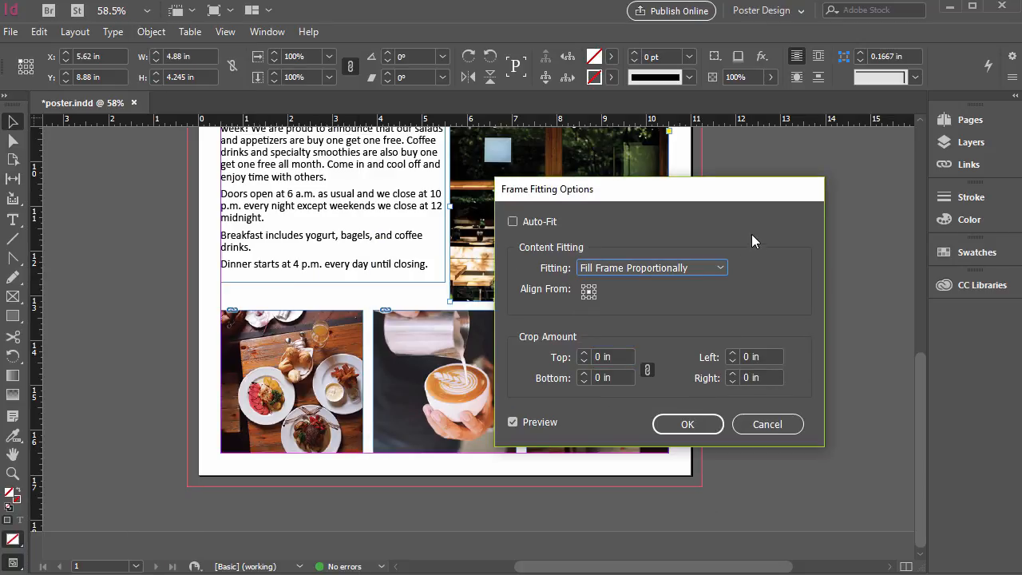
mouse_move(587, 298)
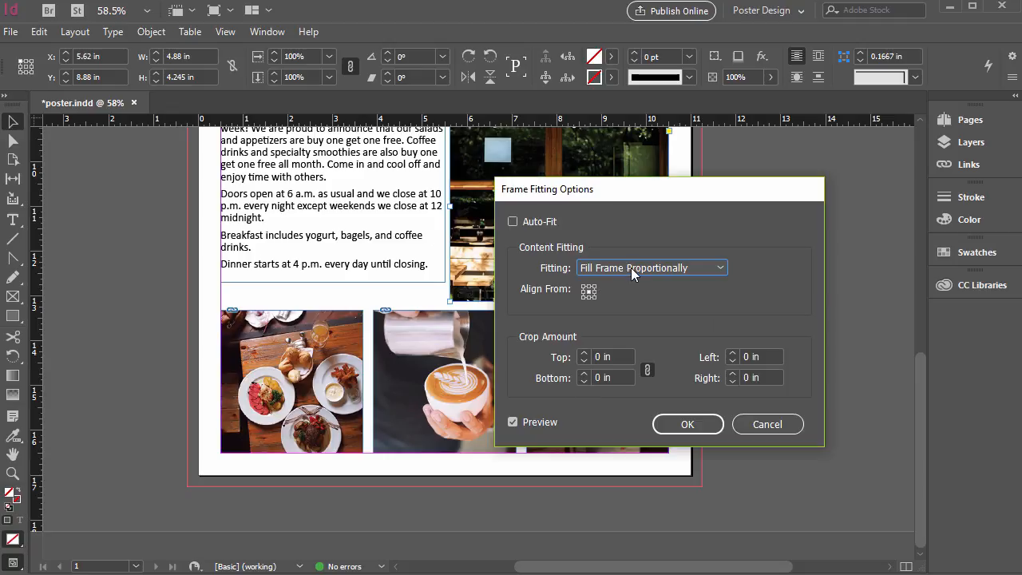
mouse_move(591, 297)
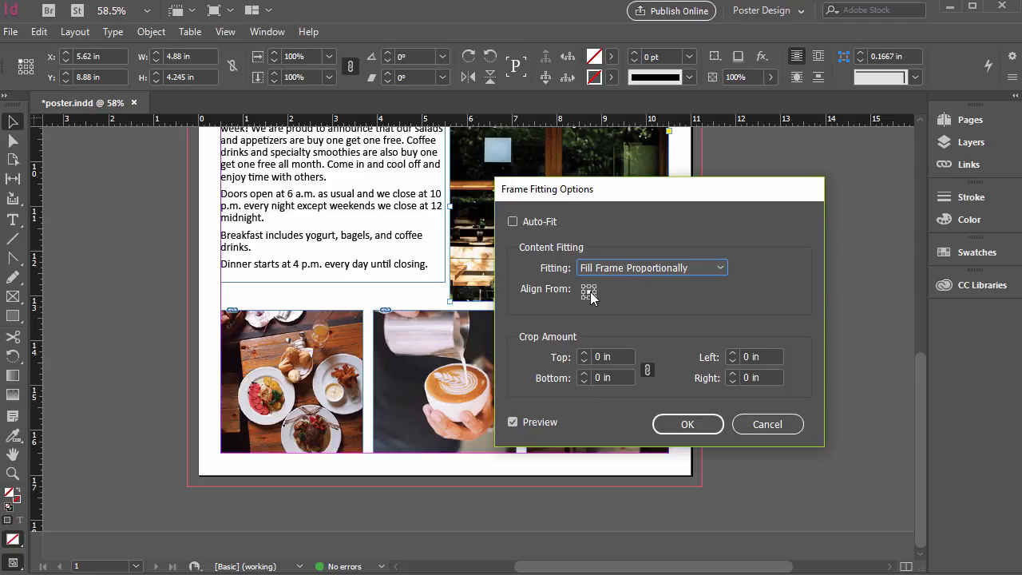
mouse_move(590, 299)
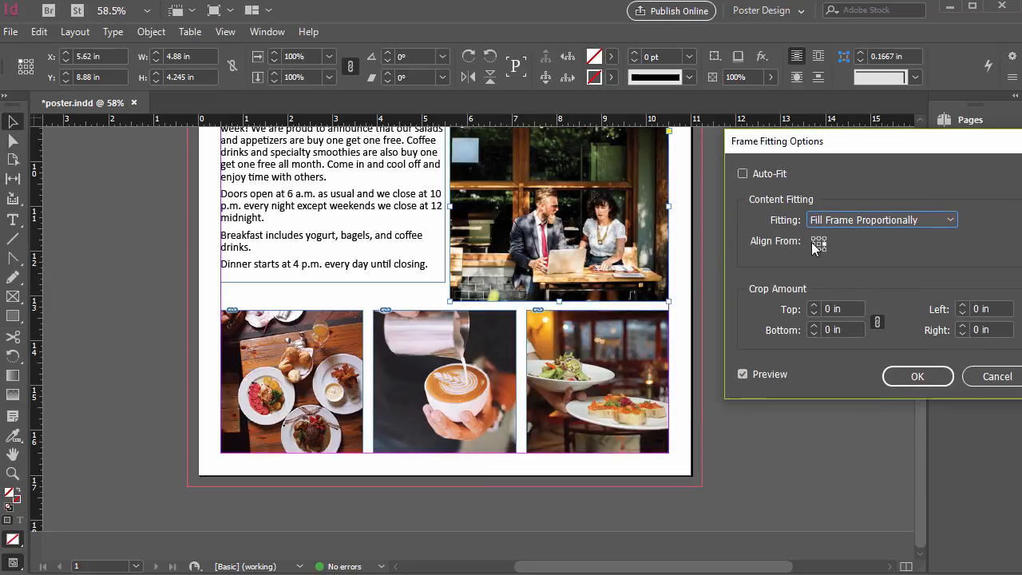
mouse_move(823, 250)
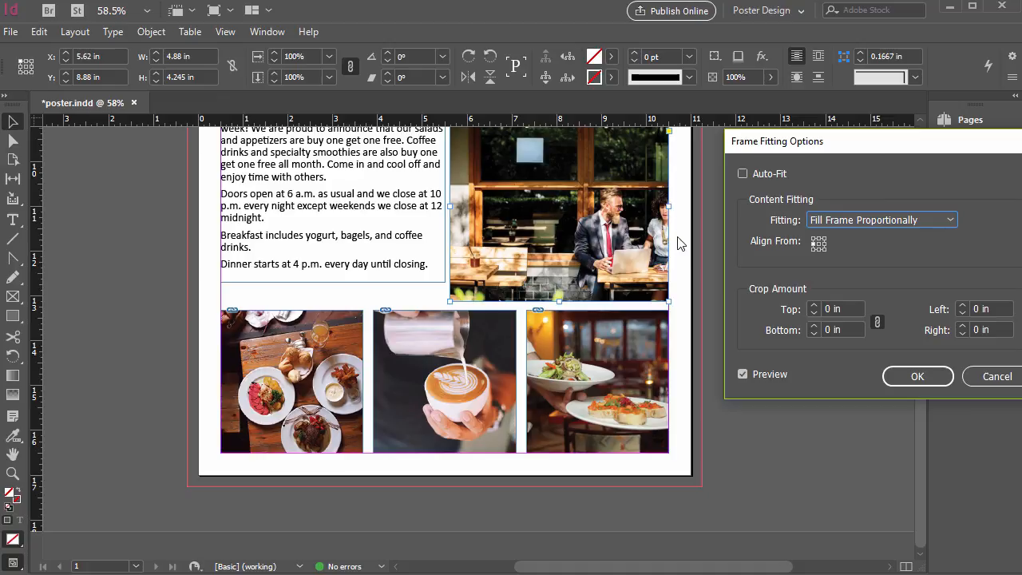
mouse_move(823, 249)
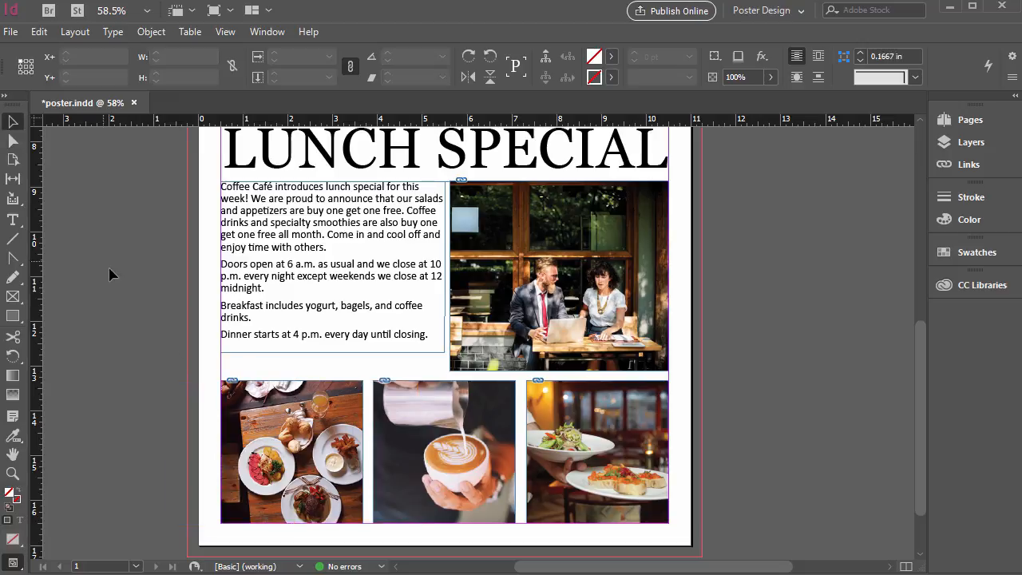
left_click(292, 451)
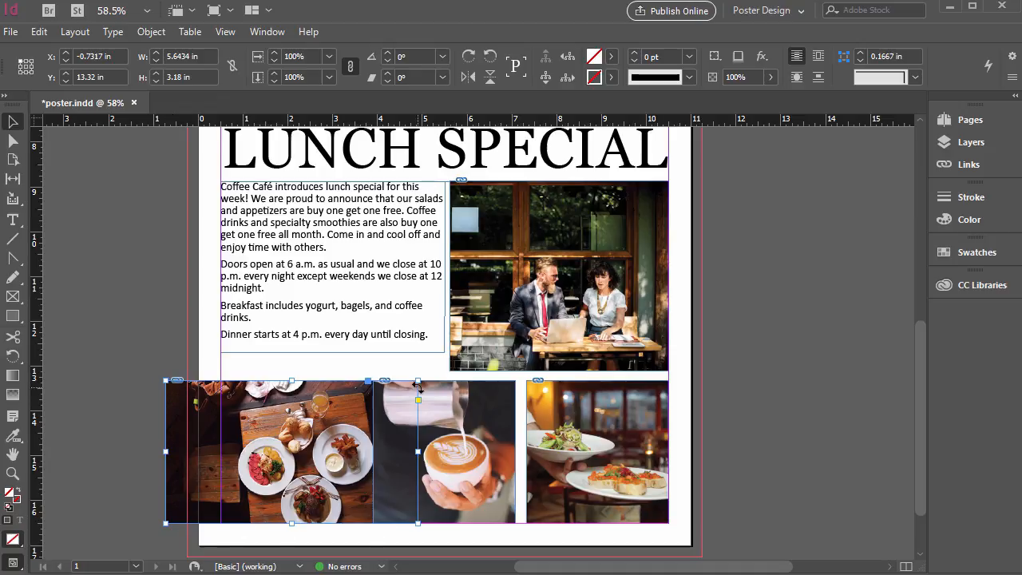
mouse_move(286, 479)
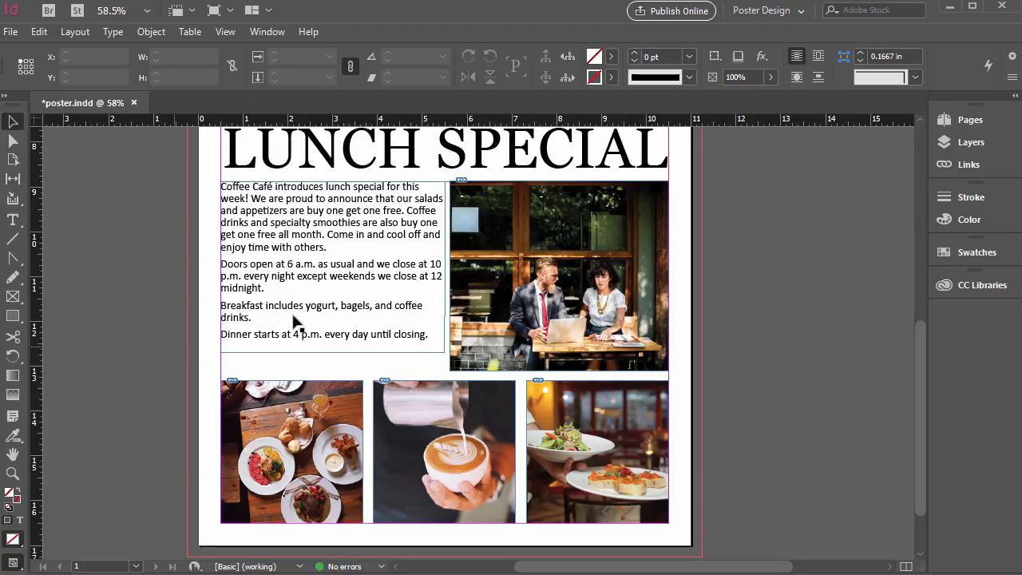
mouse_move(511, 311)
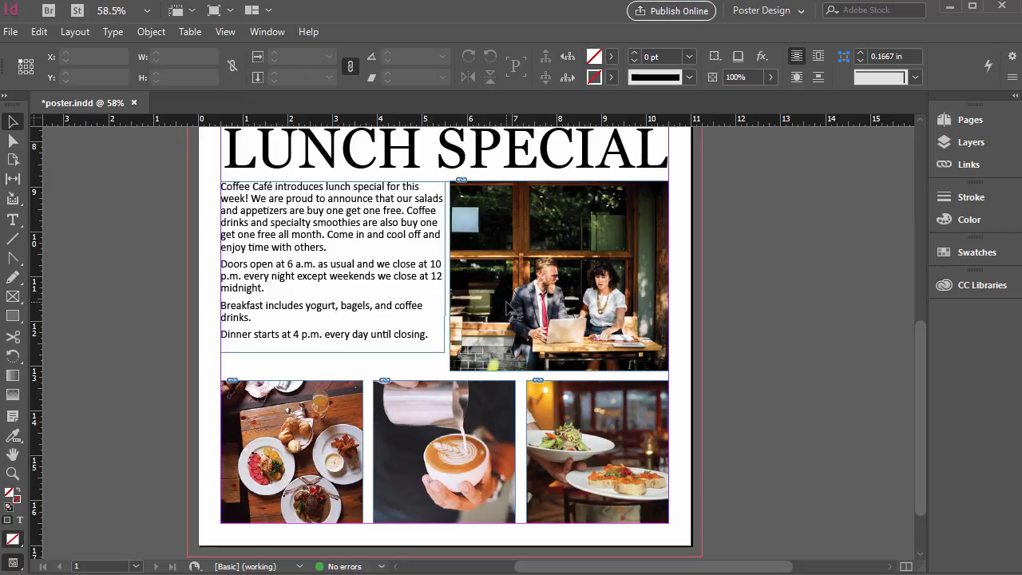
mouse_move(832, 465)
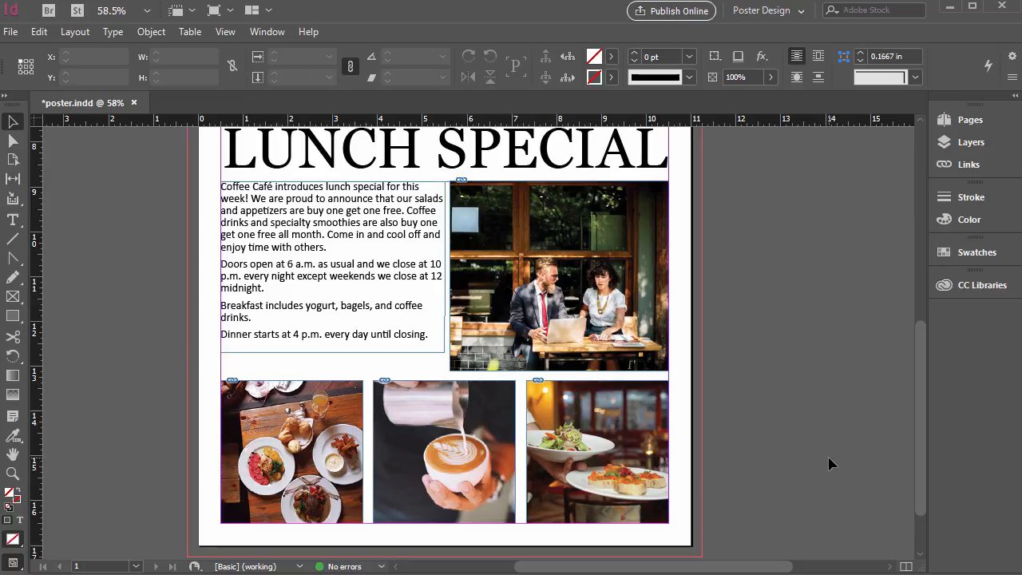